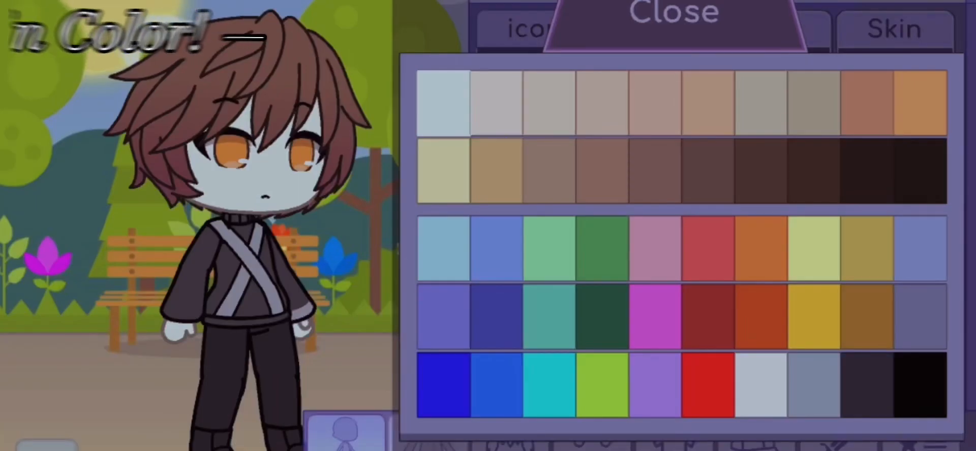
# Compare several brown skin swatches, then settle on a warm dark brown skin tone.
pyautogui.click(629, 108)
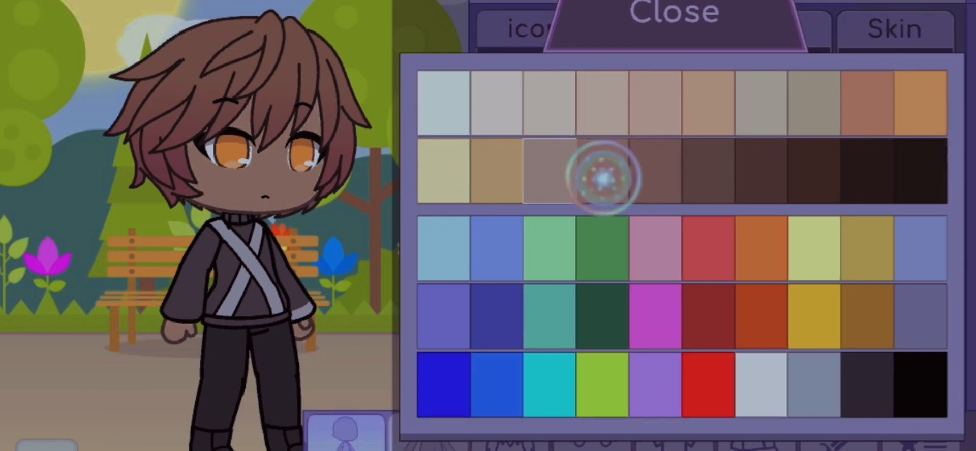
pyautogui.click(604, 177)
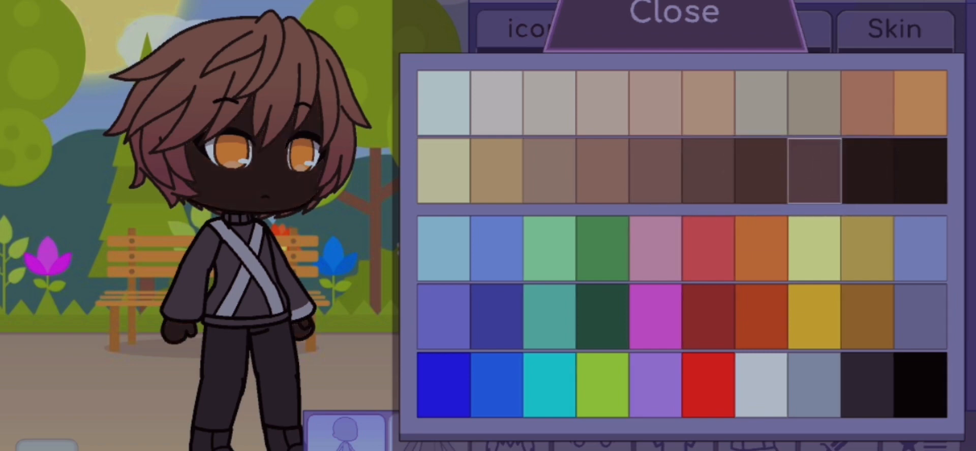
pyautogui.click(596, 176)
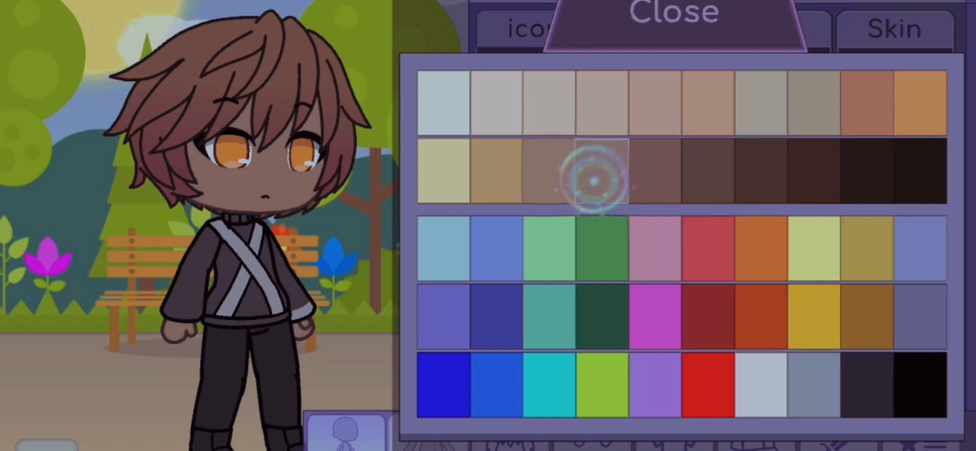
pyautogui.click(908, 103)
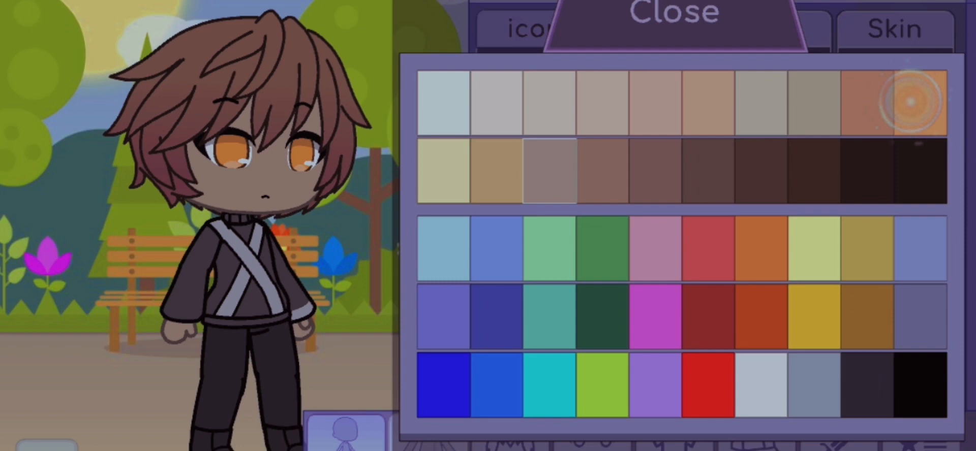
pyautogui.click(865, 106)
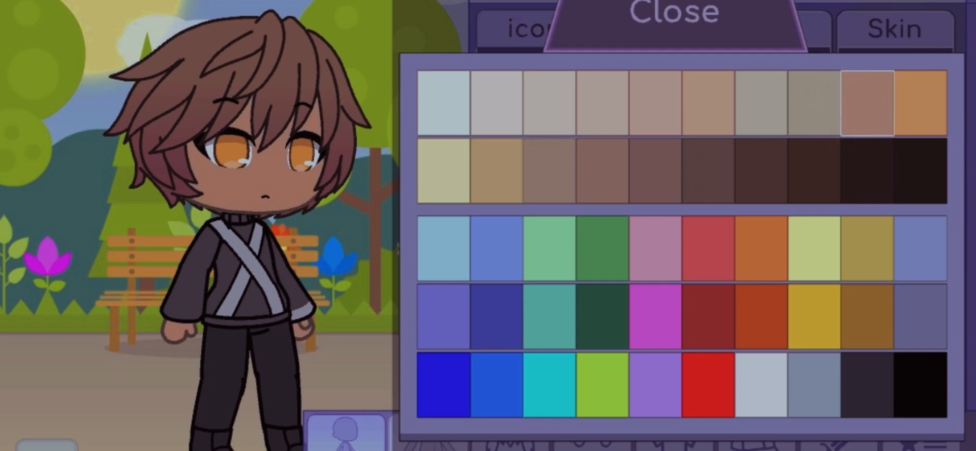
pyautogui.click(673, 16)
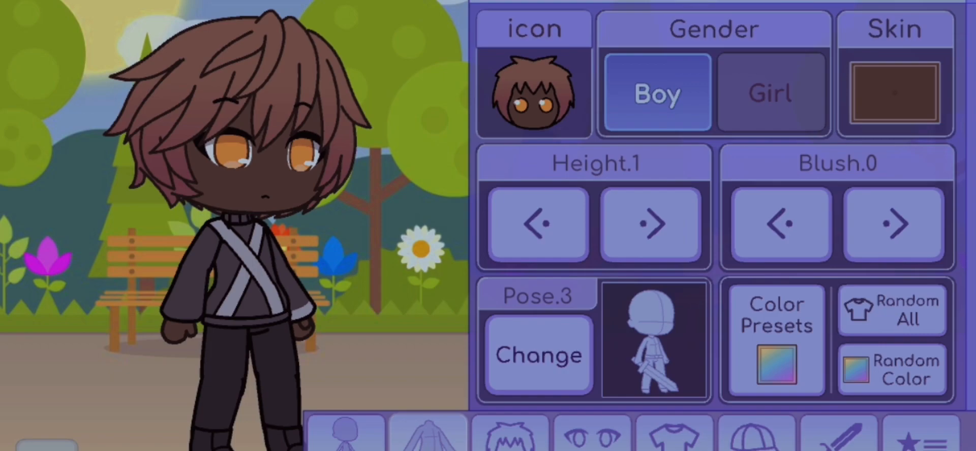
# Browse the rear hair pages and give the boy spiky rear hair 201.
pyautogui.click(510, 434)
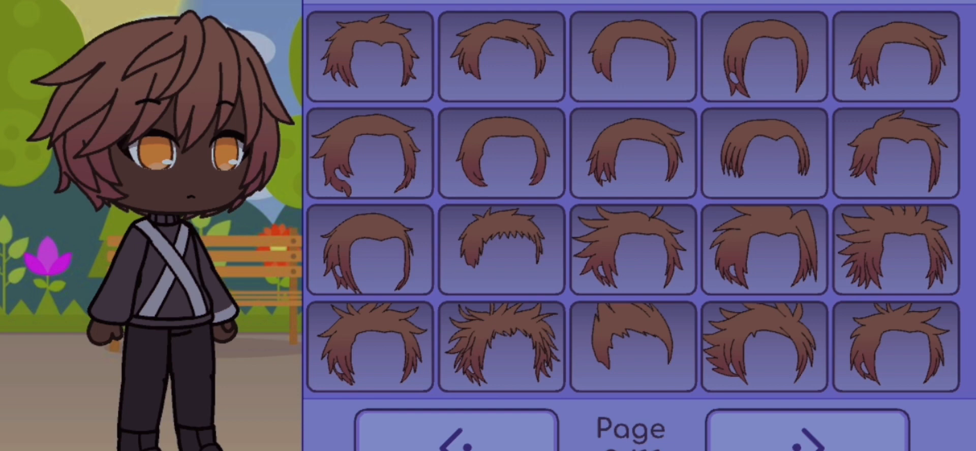
pyautogui.click(897, 57)
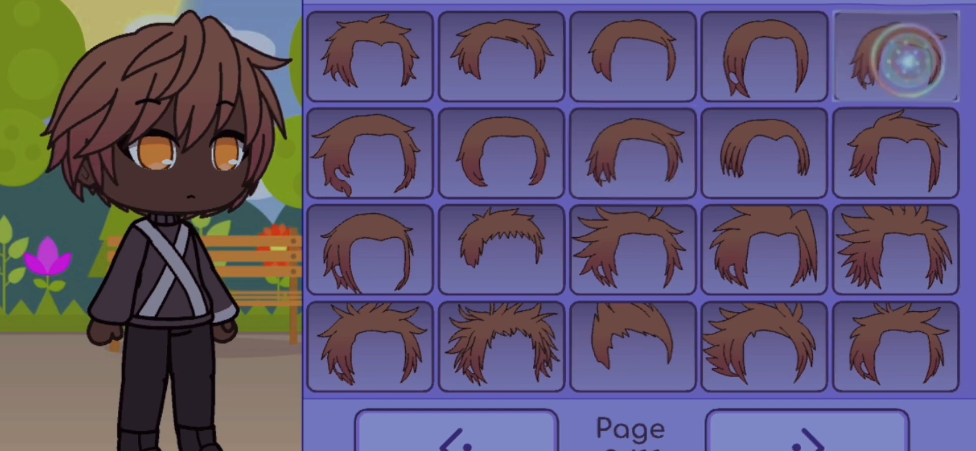
pyautogui.click(370, 57)
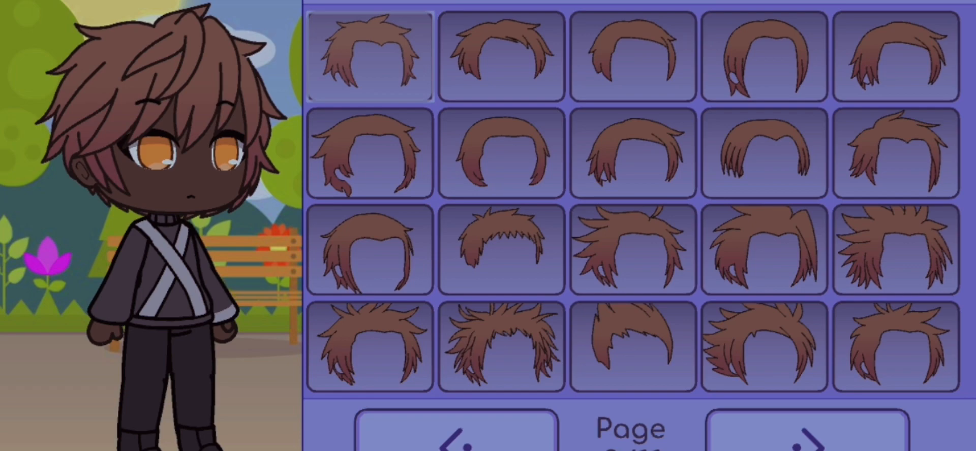
pyautogui.click(895, 154)
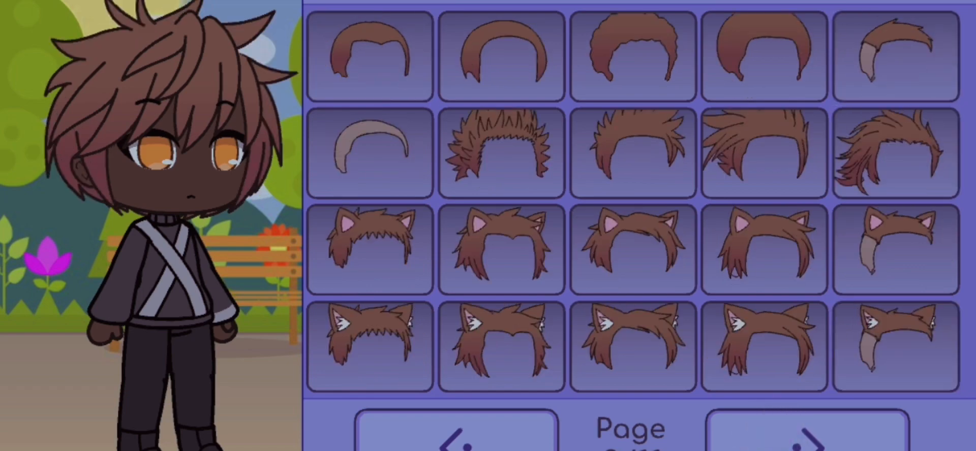
pyautogui.click(807, 429)
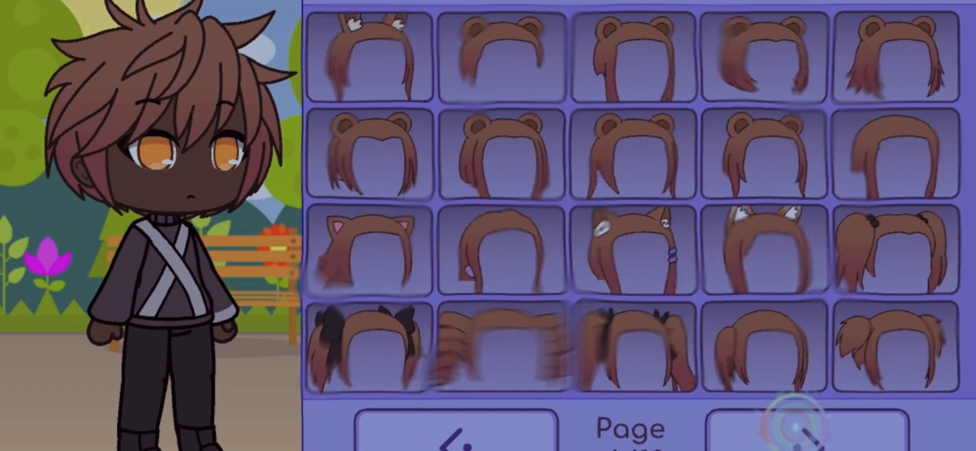
pyautogui.click(809, 430)
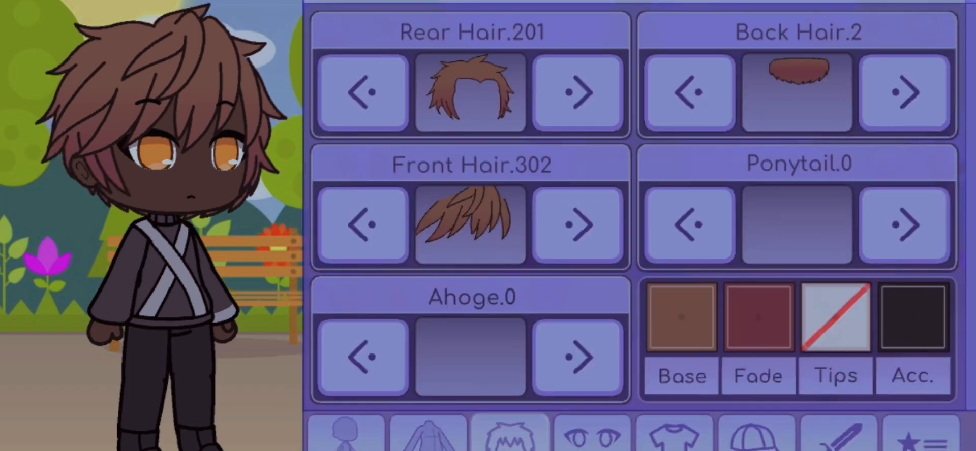
# Page through front hairstyles, trying a fringe that falls over one eye.
pyautogui.click(469, 225)
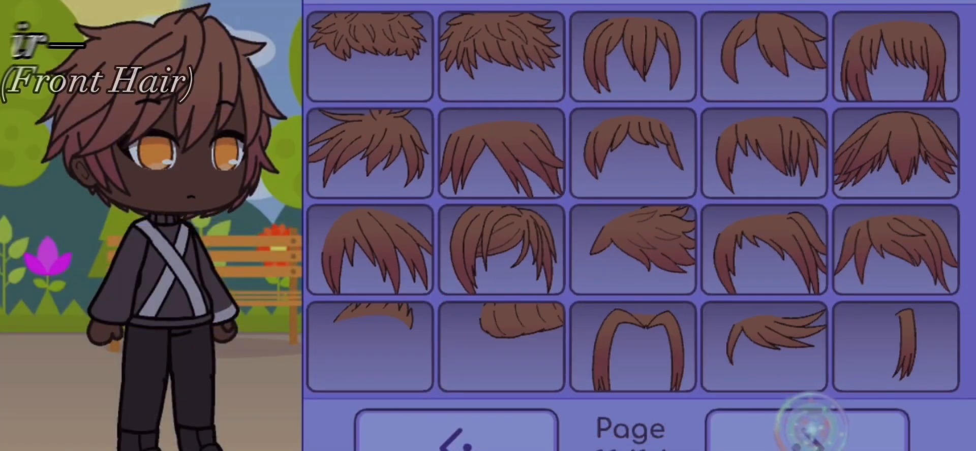
pyautogui.click(803, 428)
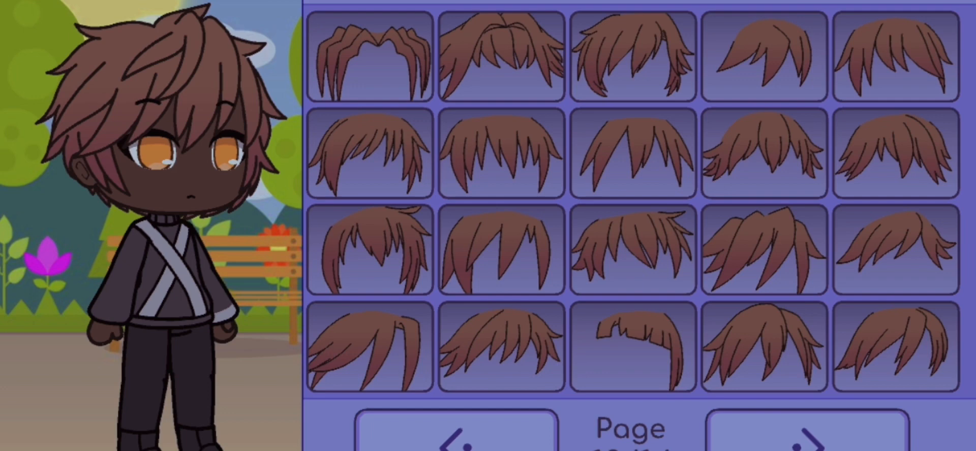
pyautogui.click(803, 429)
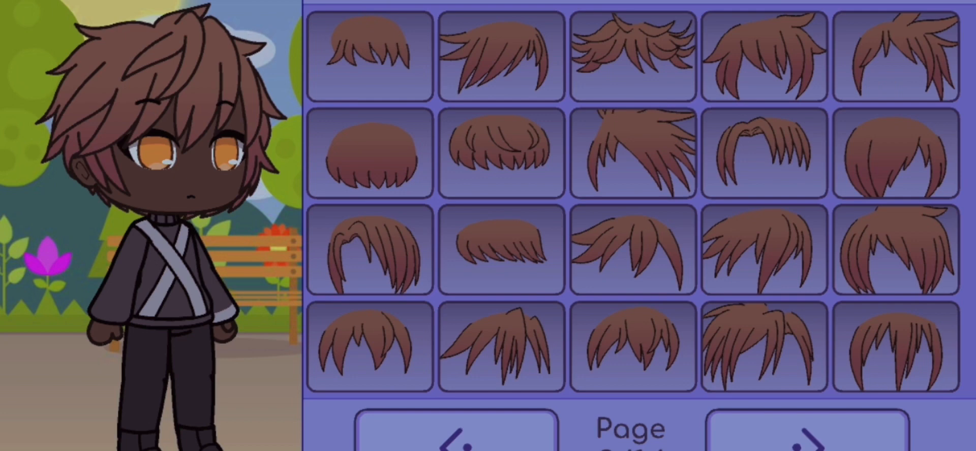
pyautogui.click(803, 430)
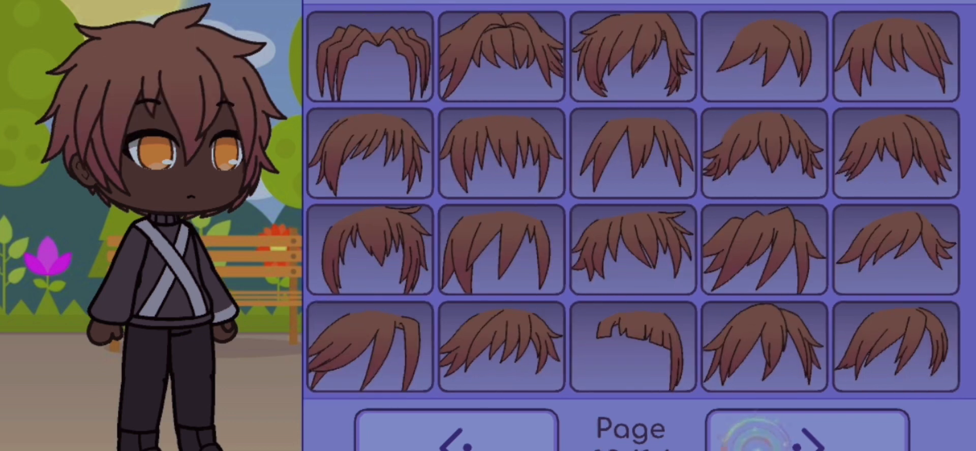
pyautogui.click(764, 346)
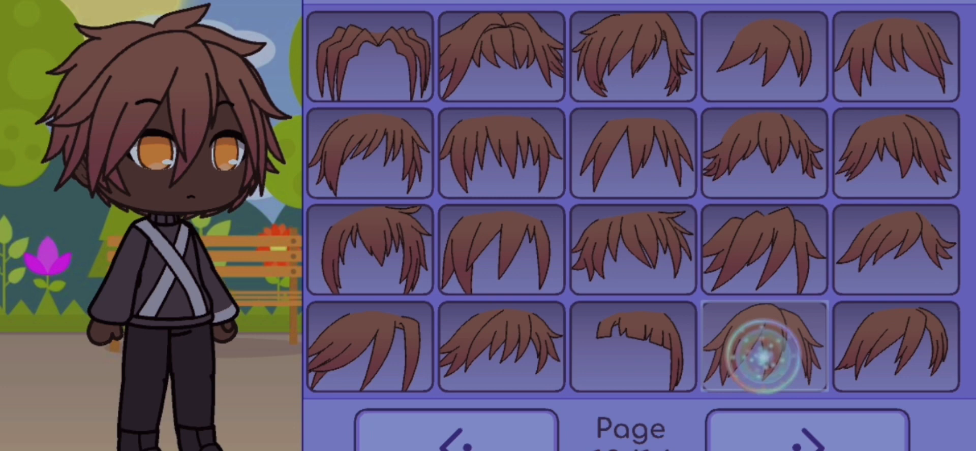
pyautogui.click(809, 428)
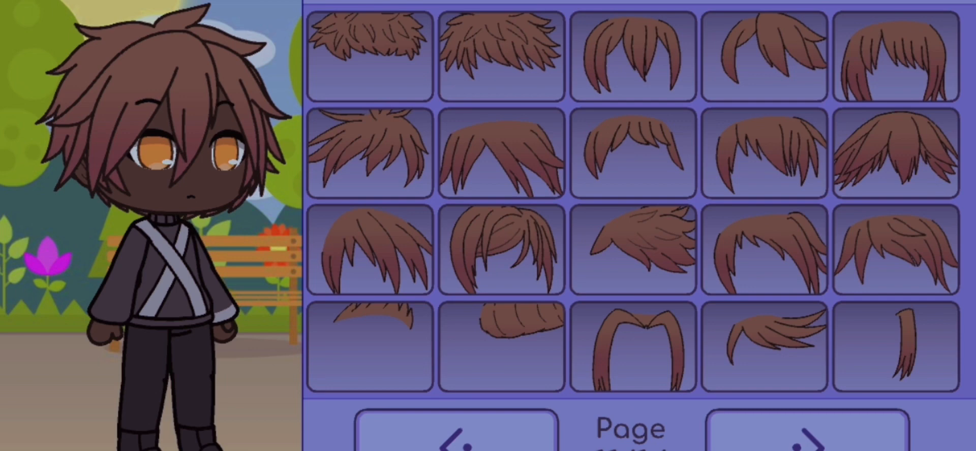
pyautogui.click(803, 430)
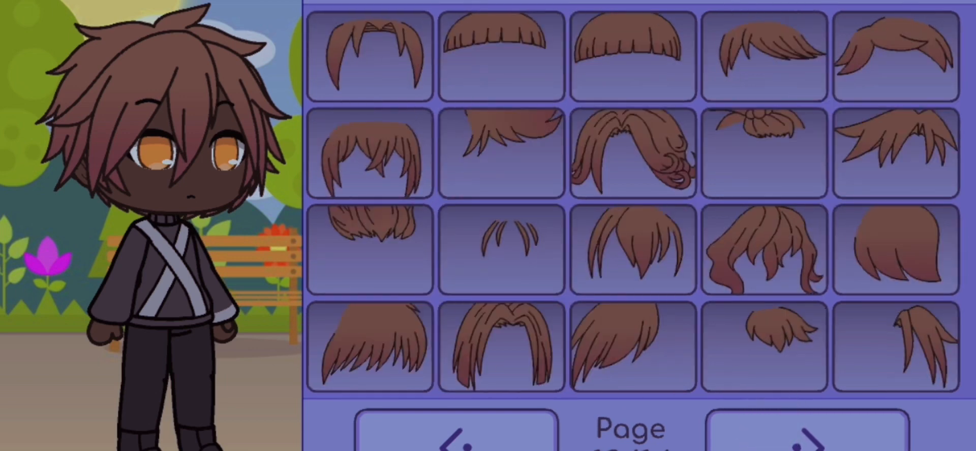
# Try side-swept and long side fringes, then choose the choppy fringe over the eyes.
pyautogui.click(763, 346)
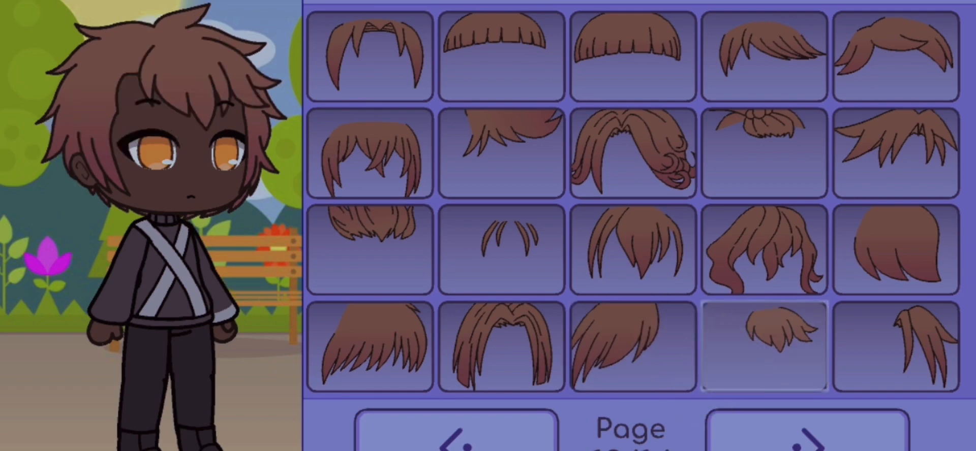
pyautogui.click(809, 430)
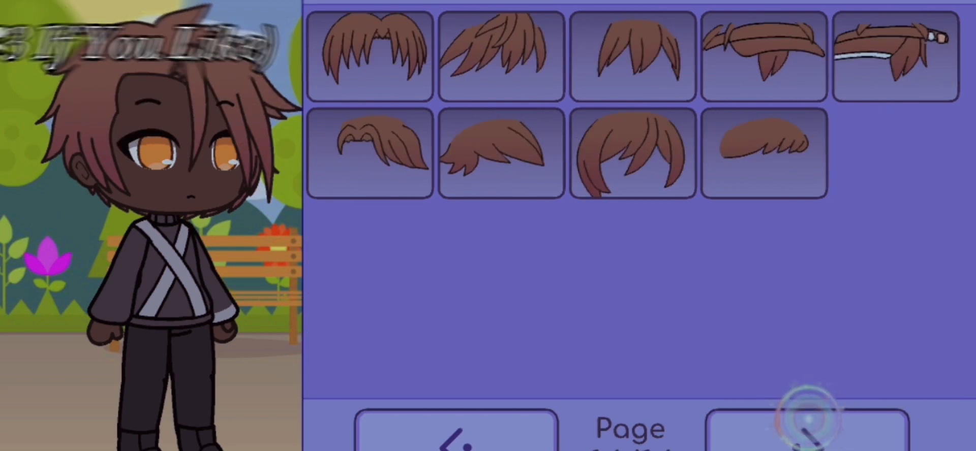
pyautogui.click(808, 429)
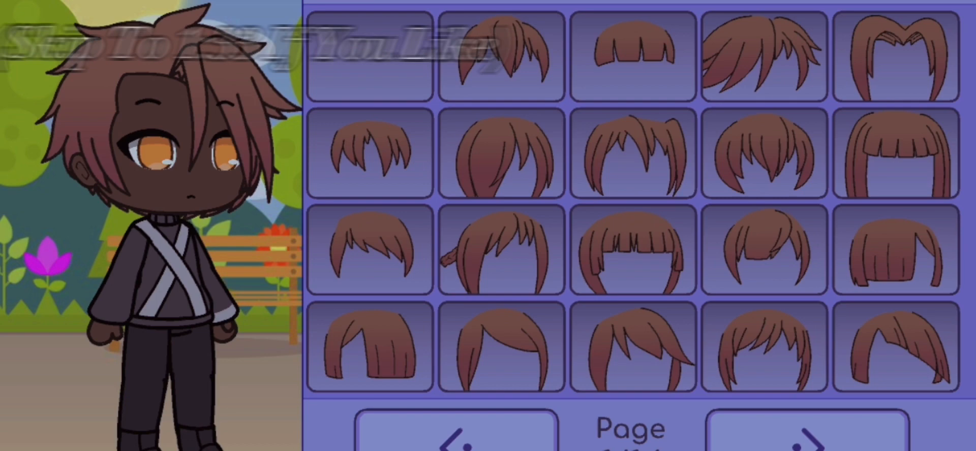
pyautogui.click(805, 430)
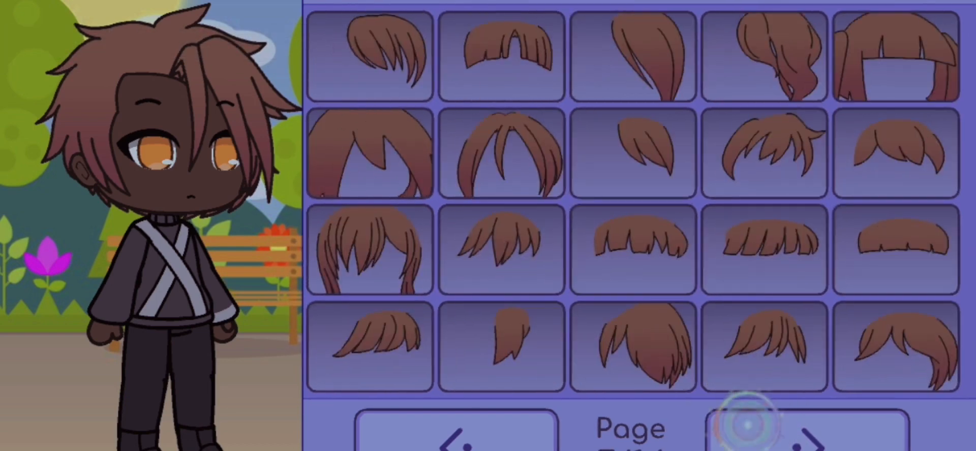
pyautogui.click(806, 430)
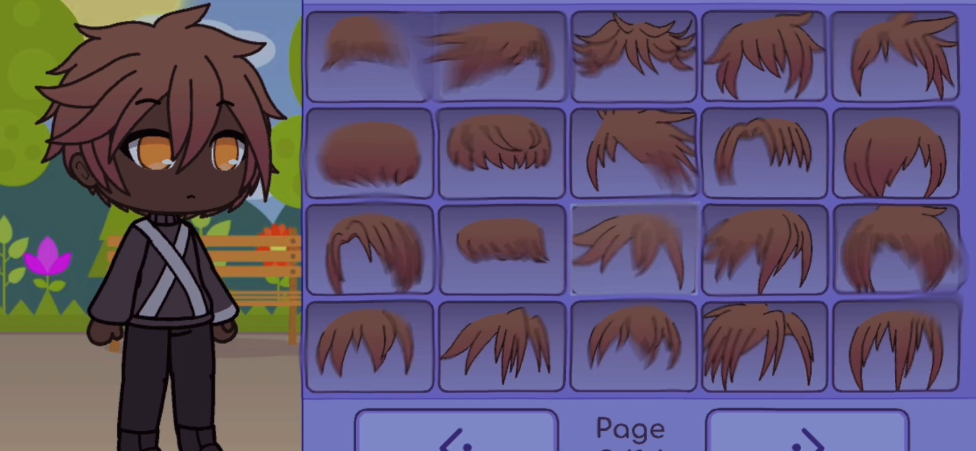
pyautogui.click(632, 156)
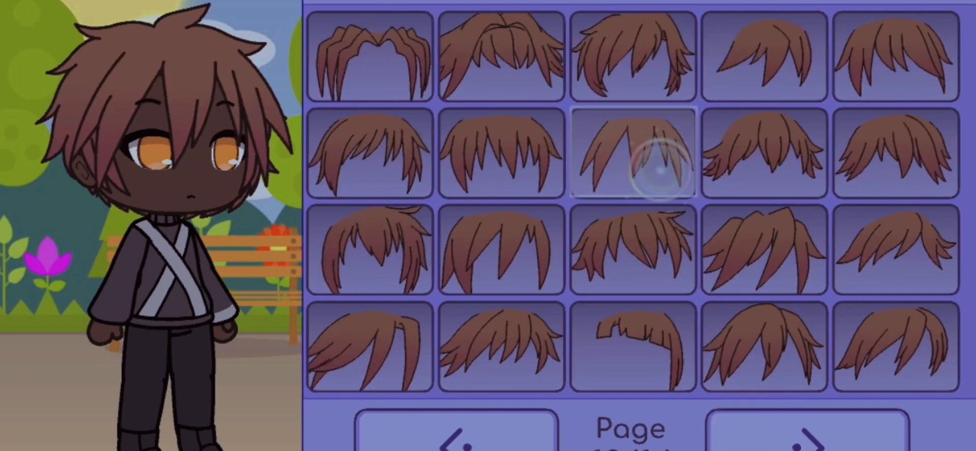
pyautogui.click(762, 347)
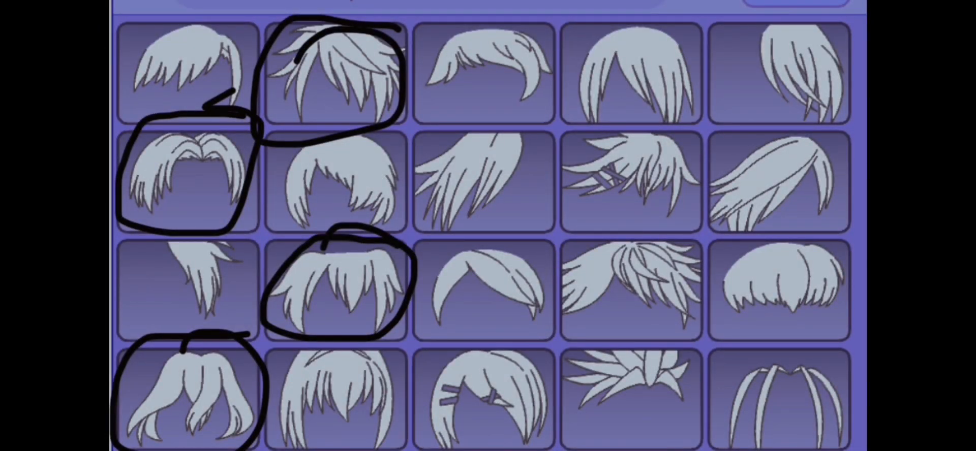
pyautogui.scroll(-3)
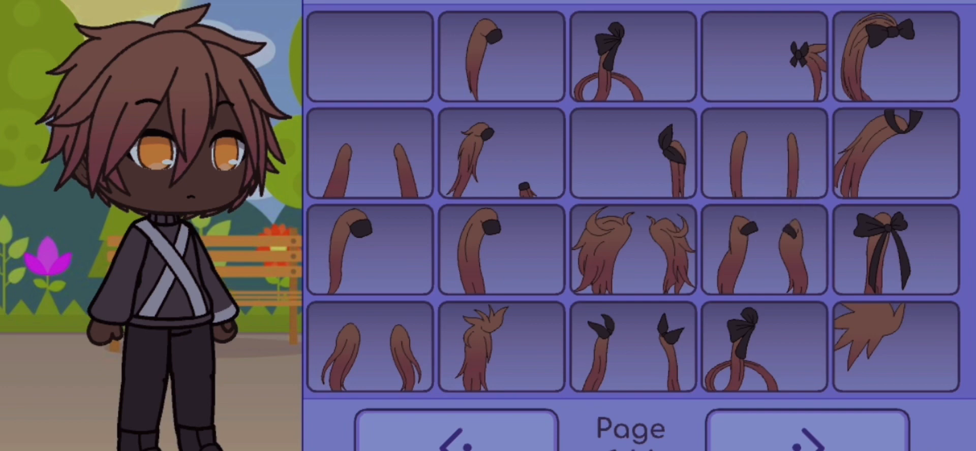
# Add the twin pigtail puffs to the hair and open the hair colour palette.
pyautogui.click(803, 430)
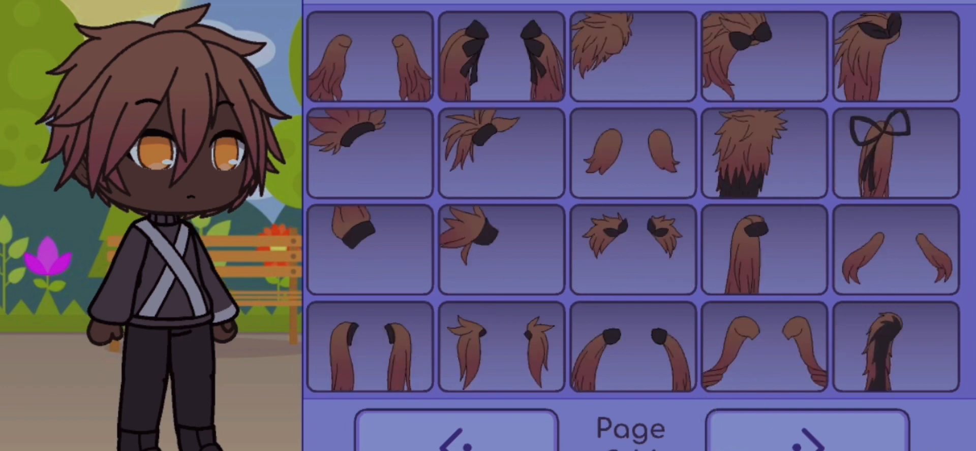
pyautogui.click(797, 430)
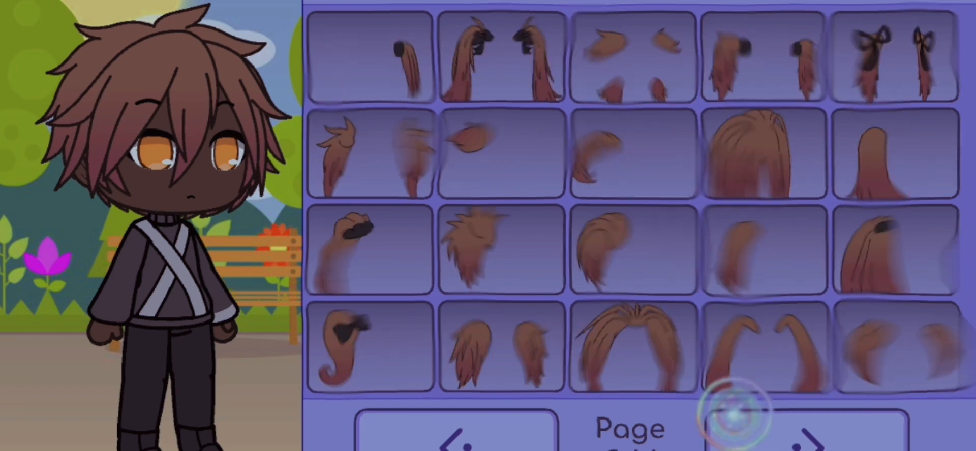
pyautogui.click(796, 430)
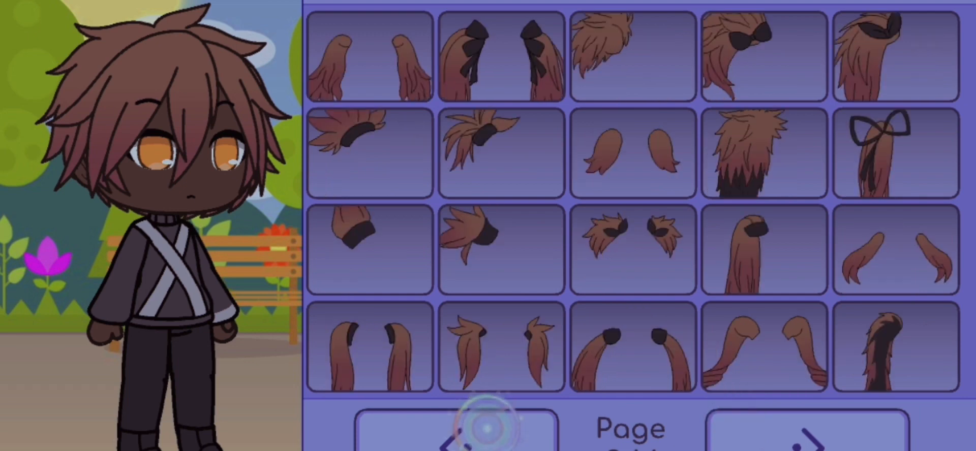
pyautogui.click(632, 154)
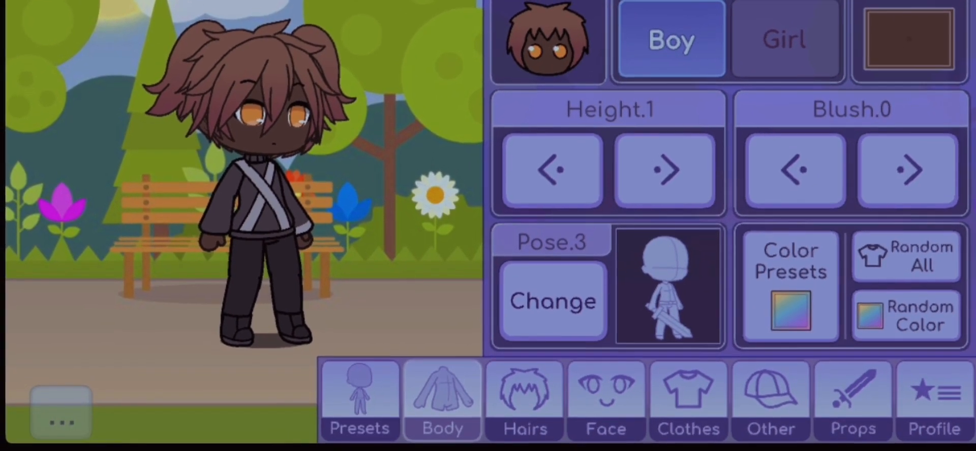
pyautogui.click(604, 402)
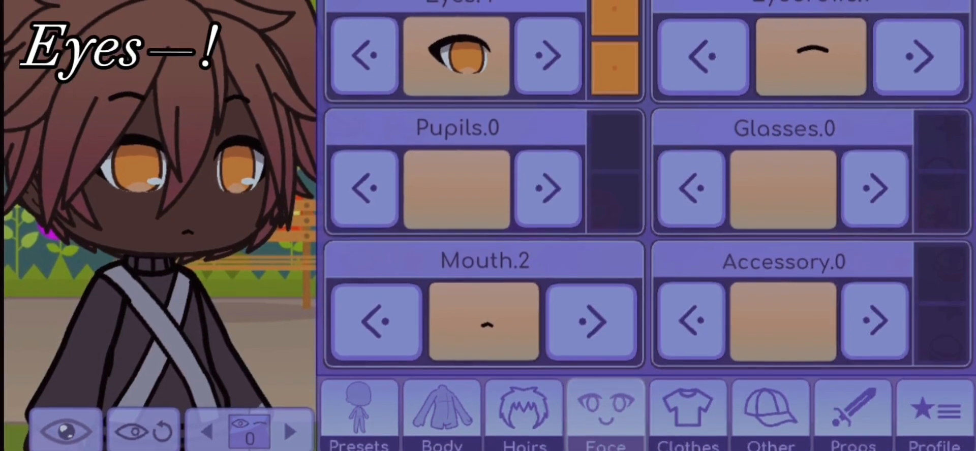
pyautogui.click(454, 55)
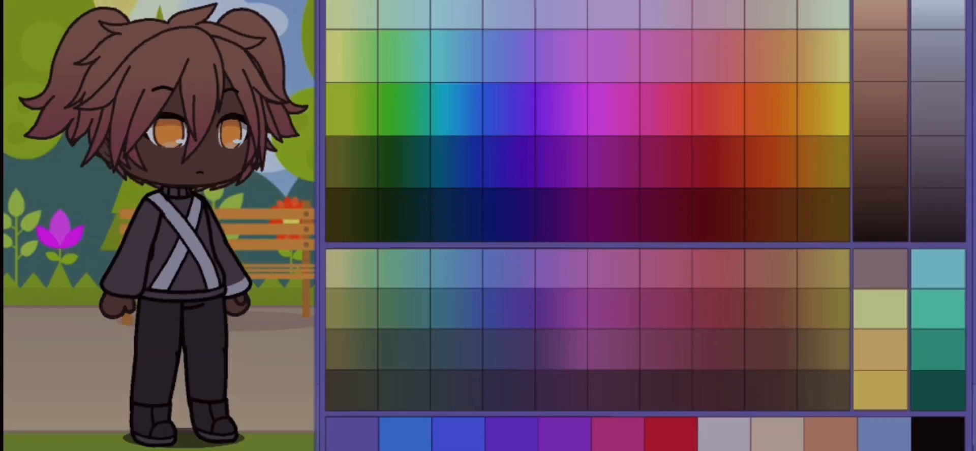
# Preview green, purple, reddish-brown, blue, magenta, red, orange and auburn hair colours.
pyautogui.click(402, 303)
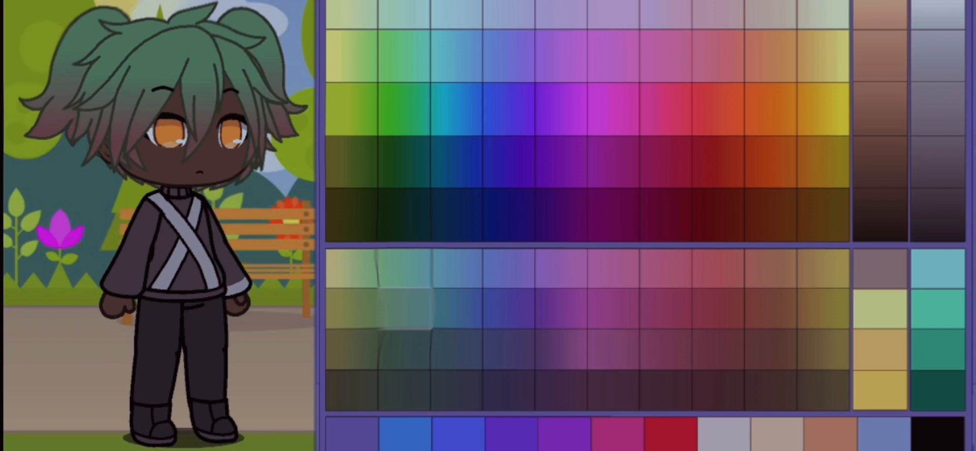
pyautogui.click(557, 389)
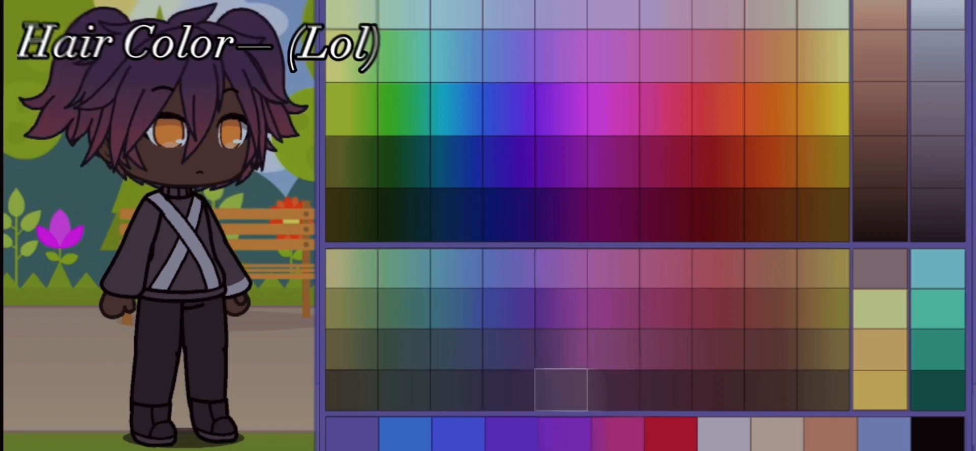
pyautogui.click(665, 390)
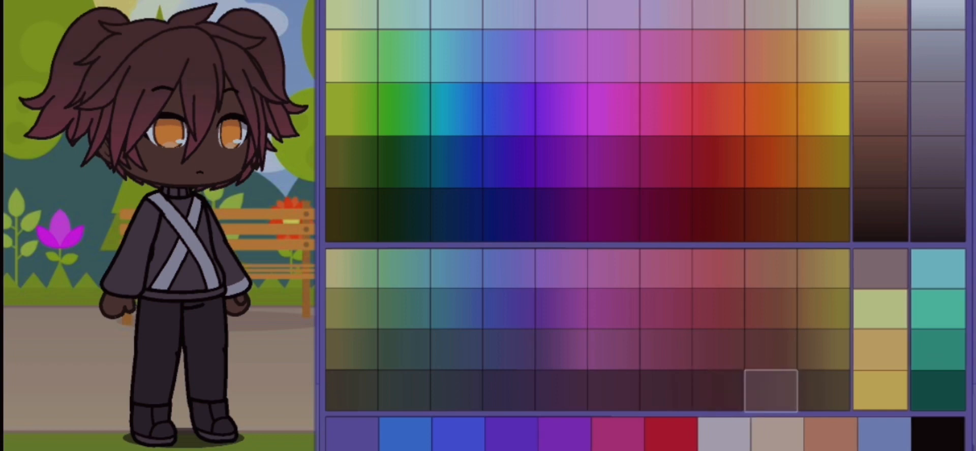
pyautogui.click(936, 215)
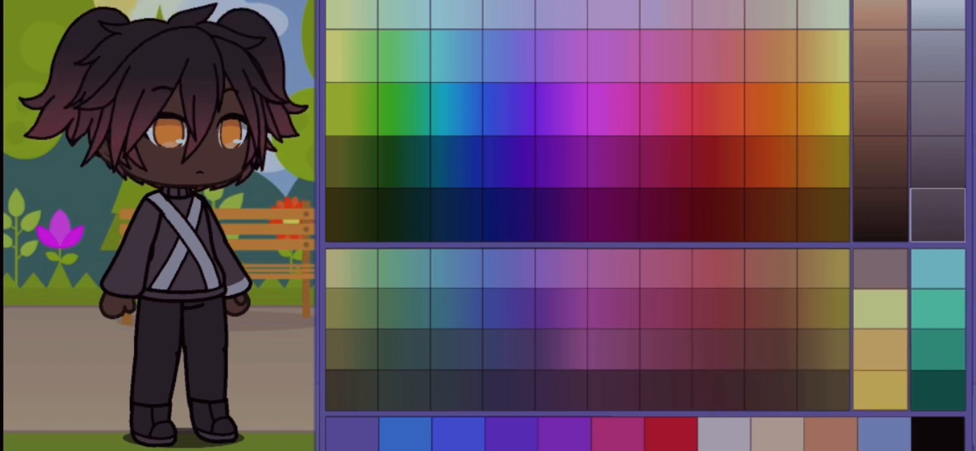
pyautogui.click(507, 109)
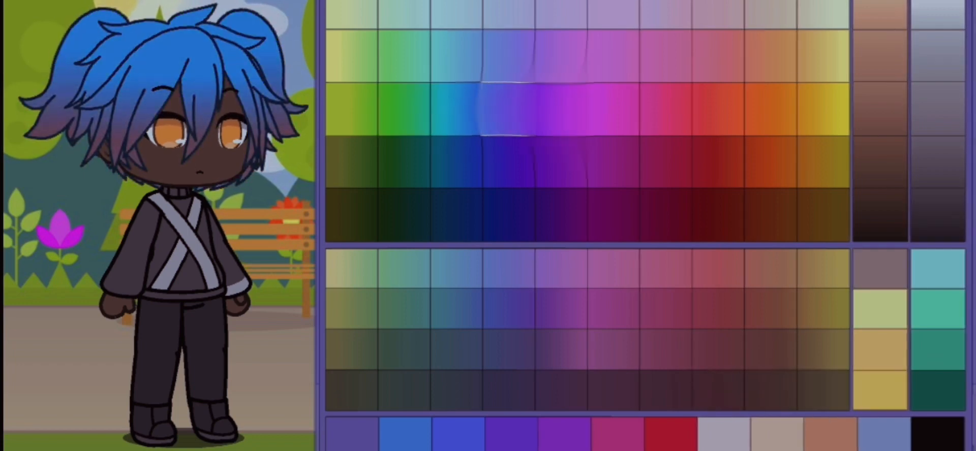
pyautogui.click(611, 218)
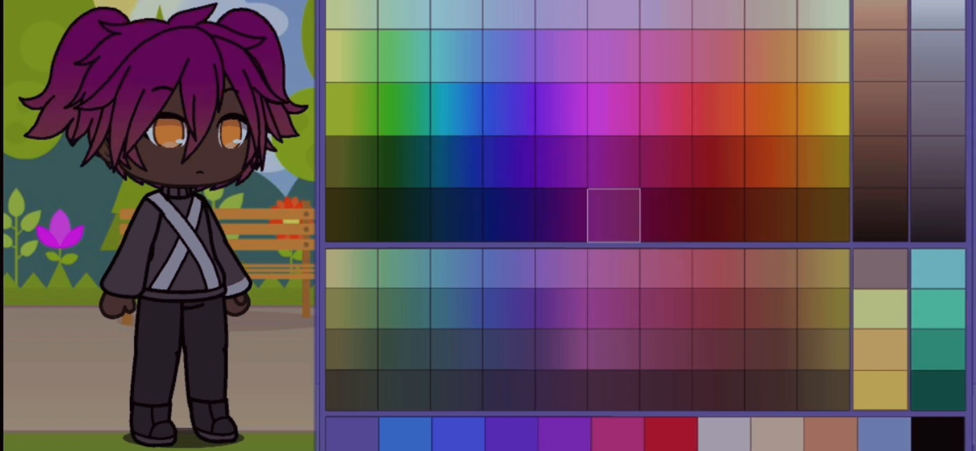
pyautogui.click(715, 109)
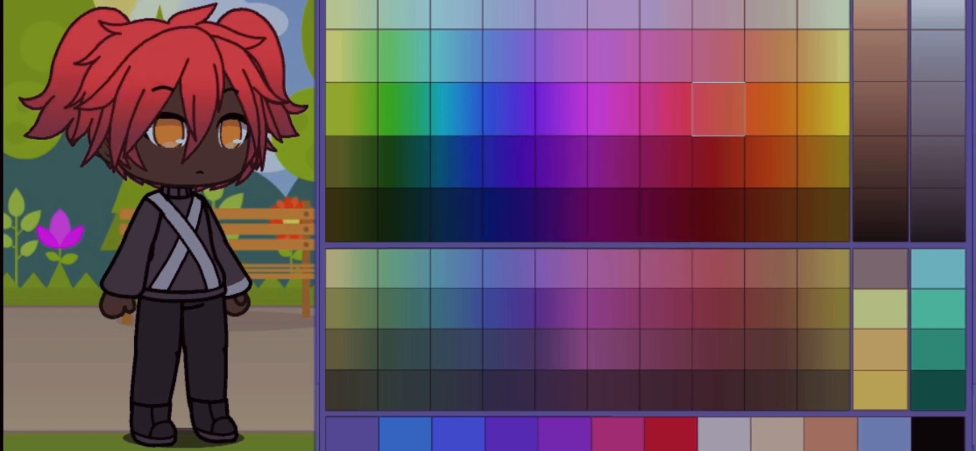
pyautogui.click(771, 161)
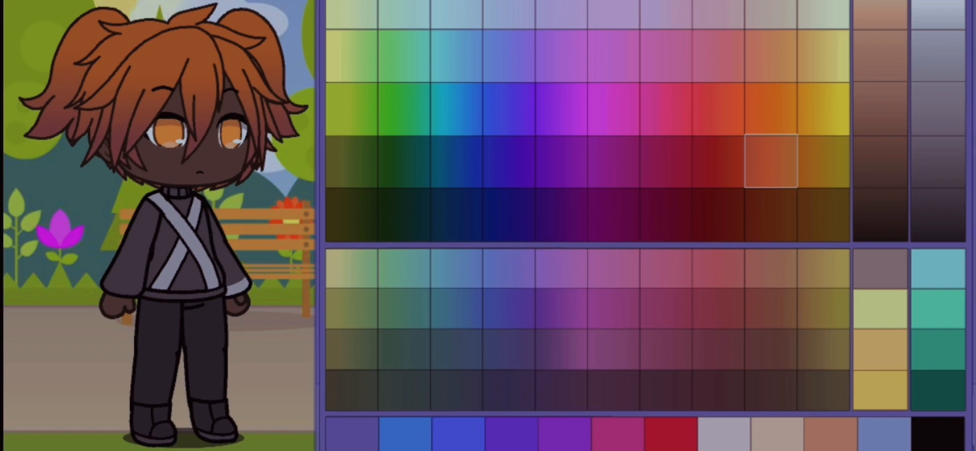
pyautogui.click(770, 215)
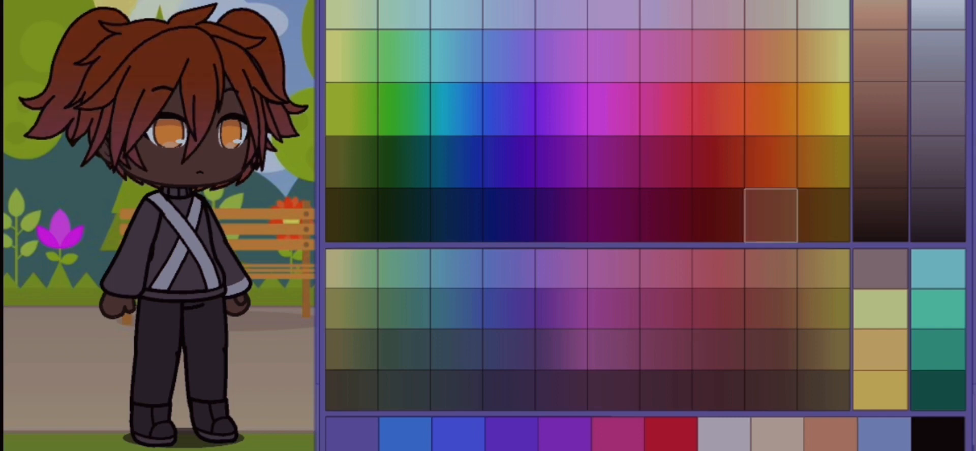
# Try olive, dark green, blonde, icy blue, slate and brown shades, then settle on black hair.
pyautogui.click(349, 163)
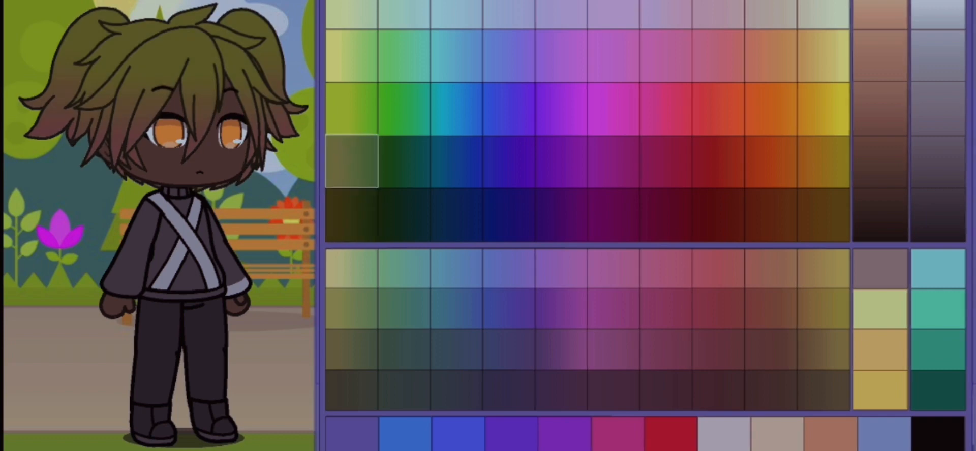
pyautogui.click(349, 218)
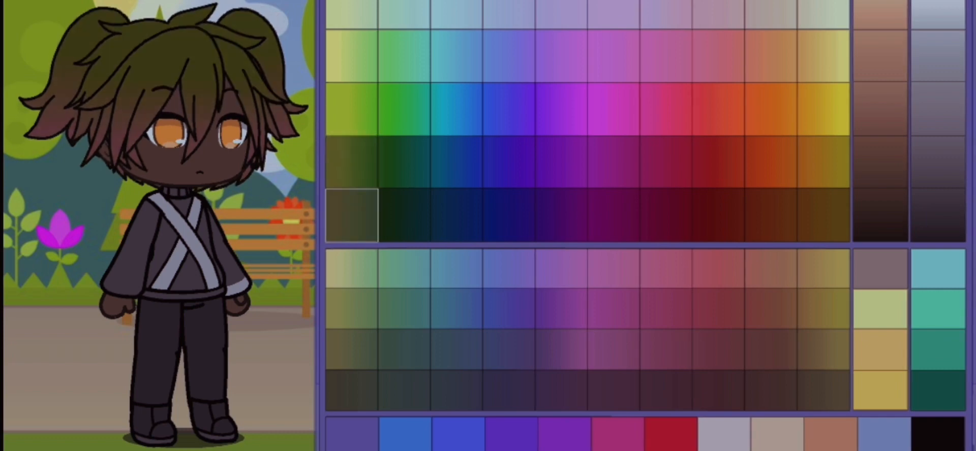
pyautogui.click(412, 216)
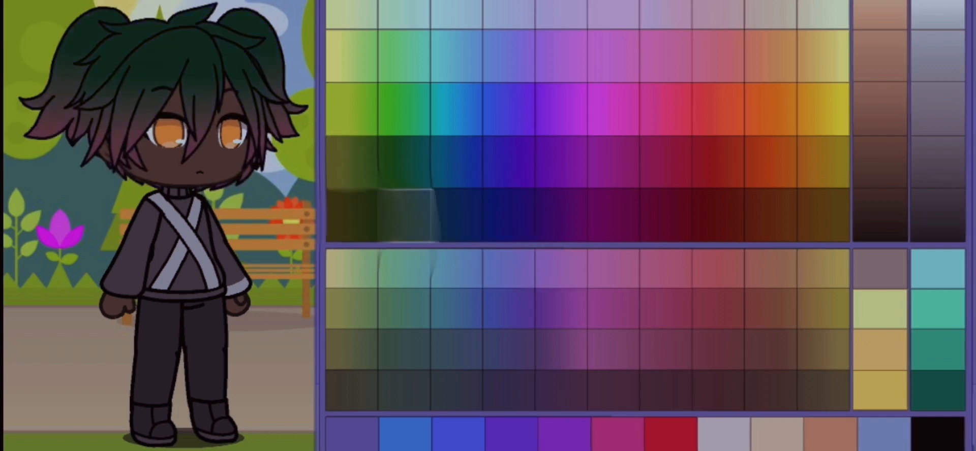
pyautogui.click(622, 305)
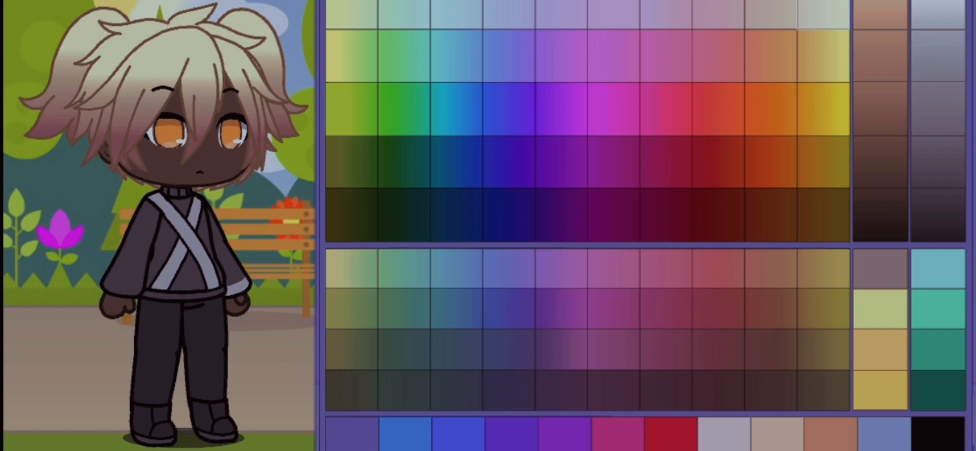
pyautogui.click(753, 296)
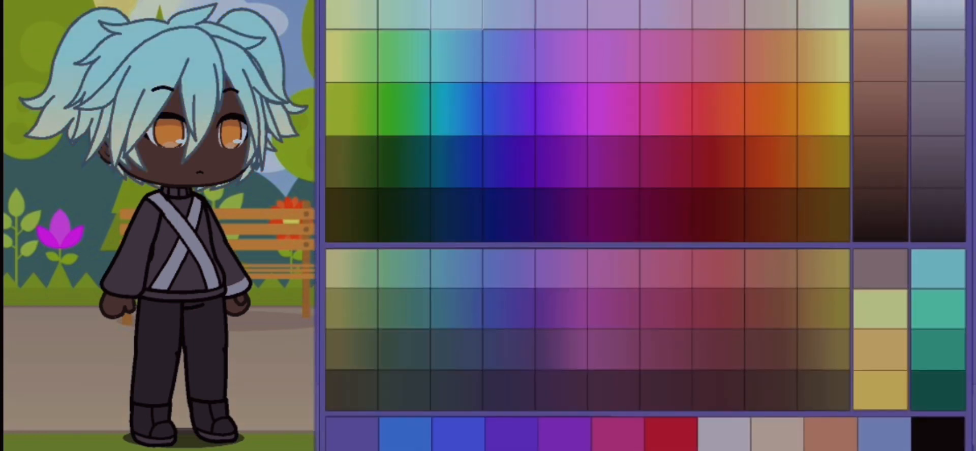
pyautogui.click(460, 159)
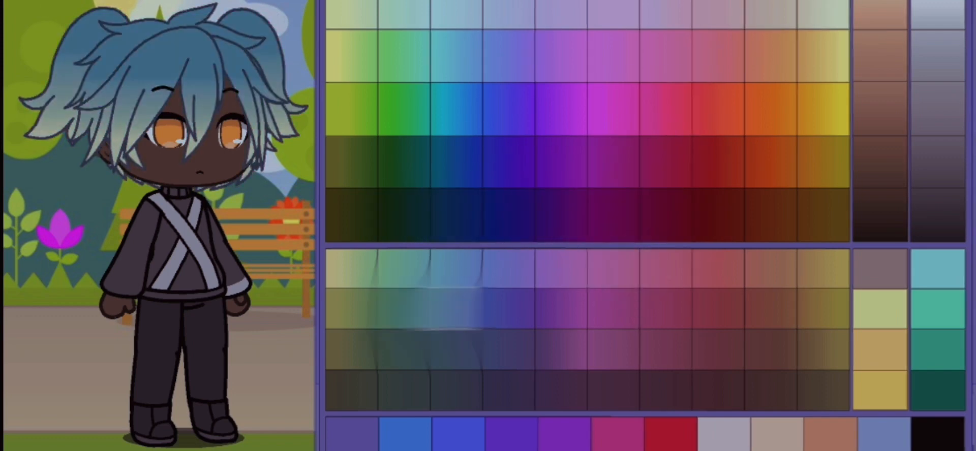
pyautogui.click(717, 390)
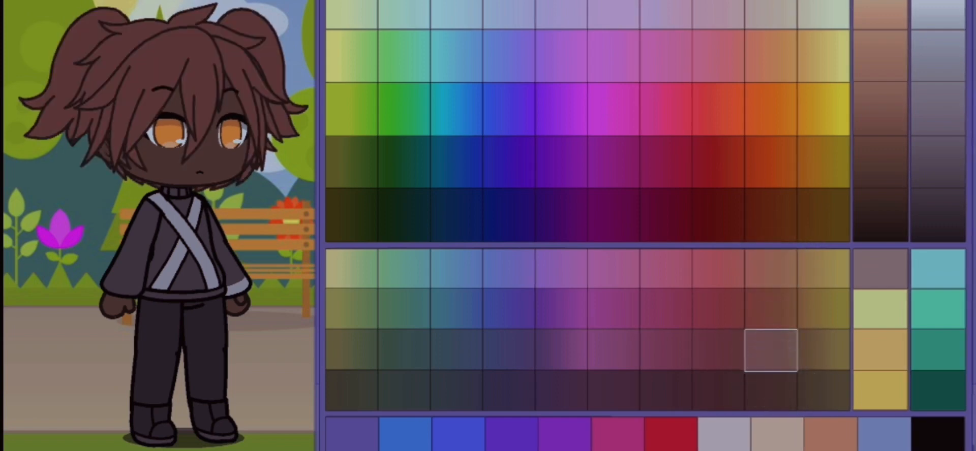
pyautogui.click(933, 211)
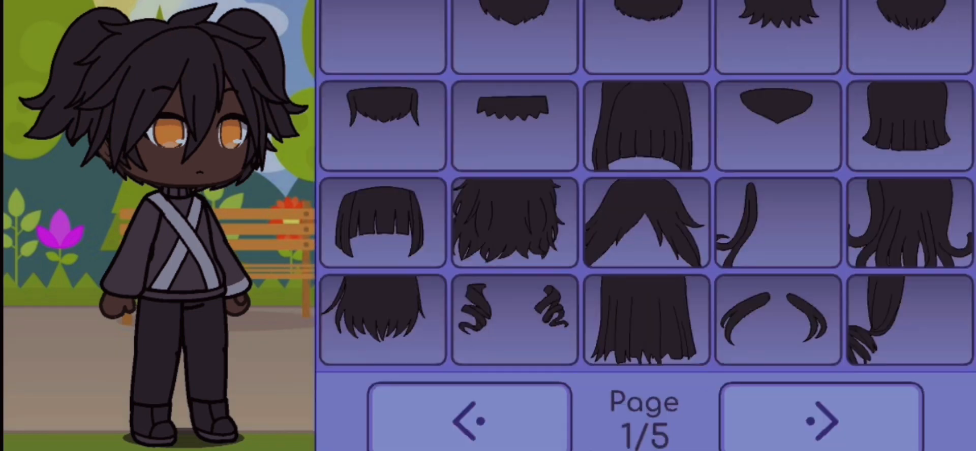
# Page forward to the tied-back hair pieces showing ponytails and bows.
pyautogui.click(819, 420)
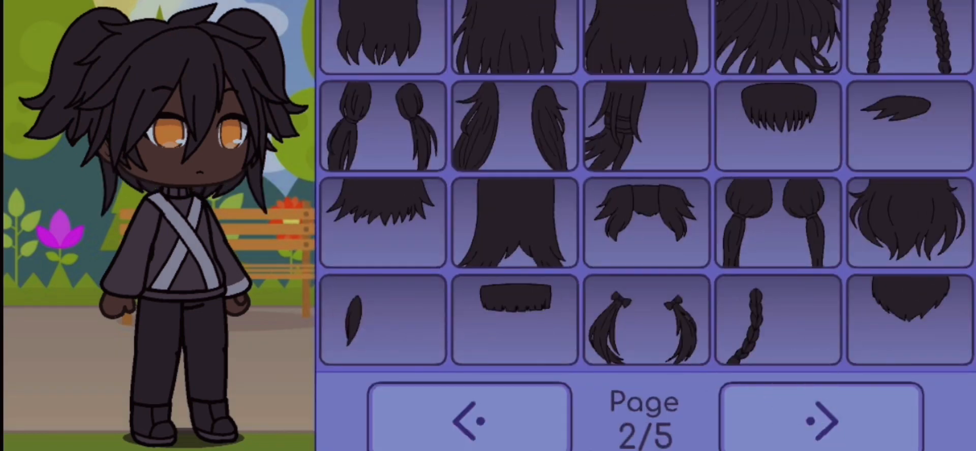
pyautogui.click(820, 418)
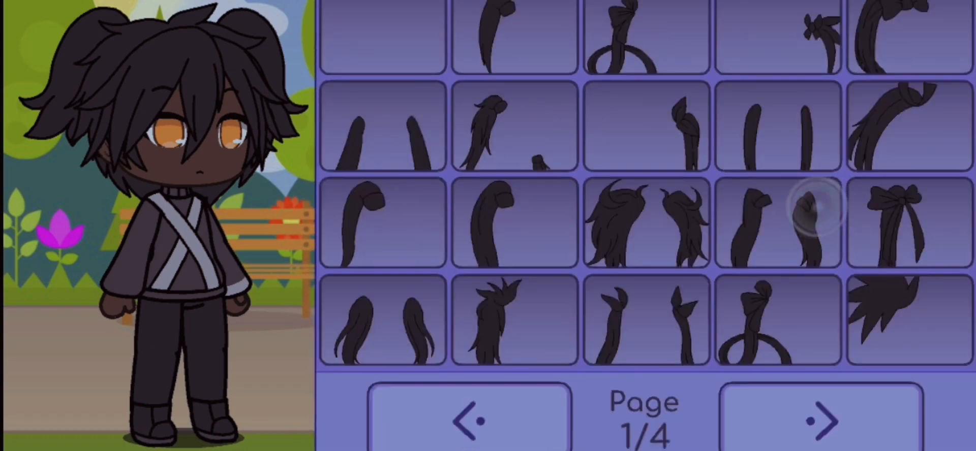
# Try long ponytail styles, switch to a shorter back hair with a small tail, and open eye colours.
pyautogui.click(819, 420)
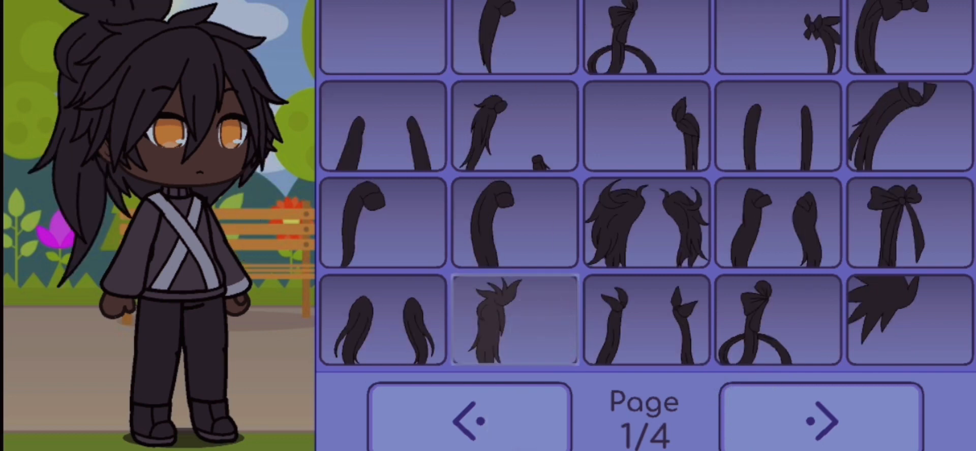
pyautogui.click(818, 416)
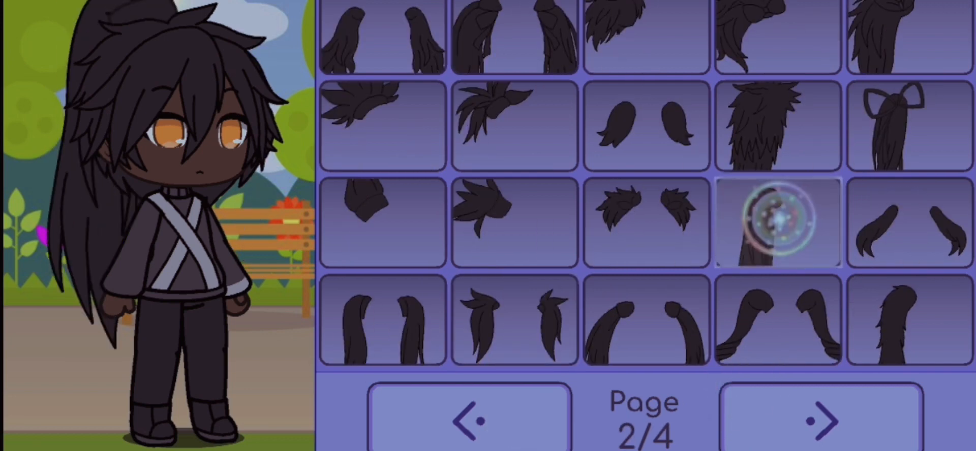
pyautogui.click(820, 420)
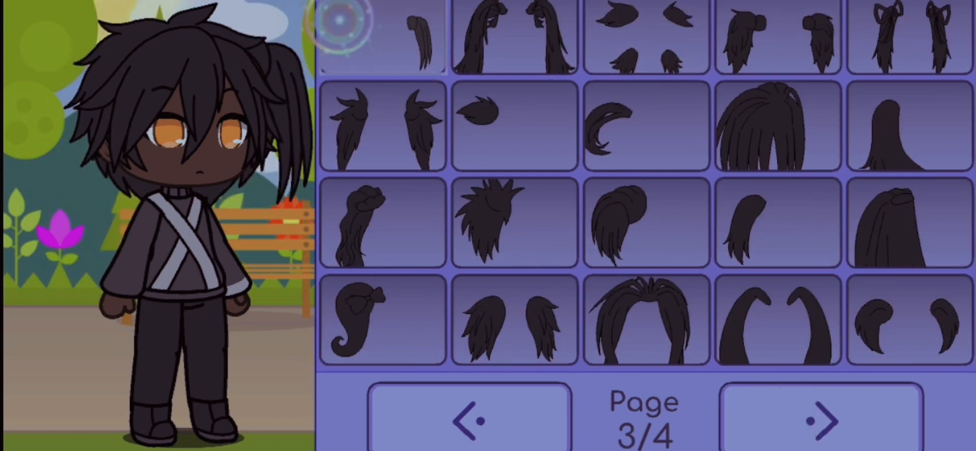
pyautogui.click(512, 127)
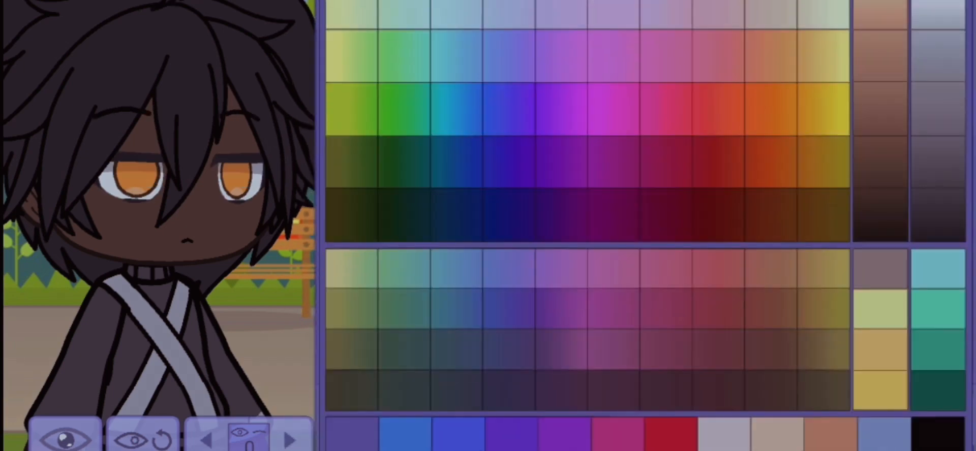
# Preview pale yellow, grey, near-black, purple, cyan, olive and pale grey eye colours.
pyautogui.click(830, 273)
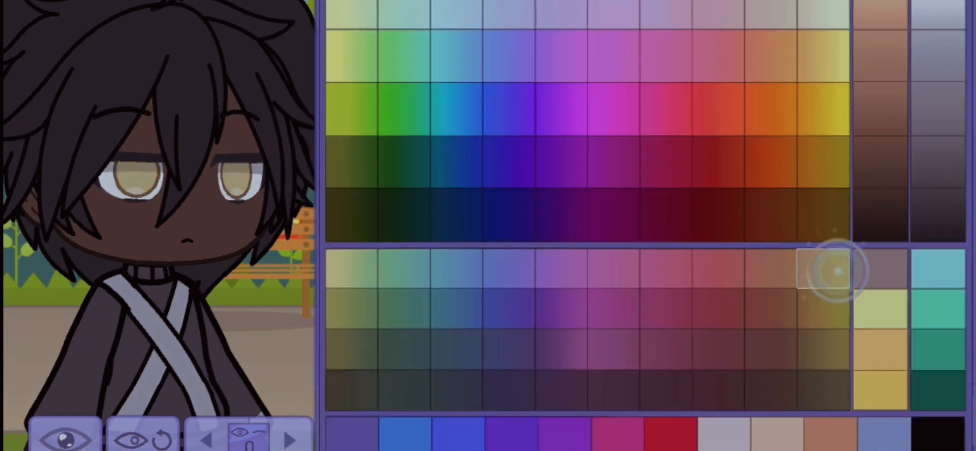
pyautogui.click(457, 389)
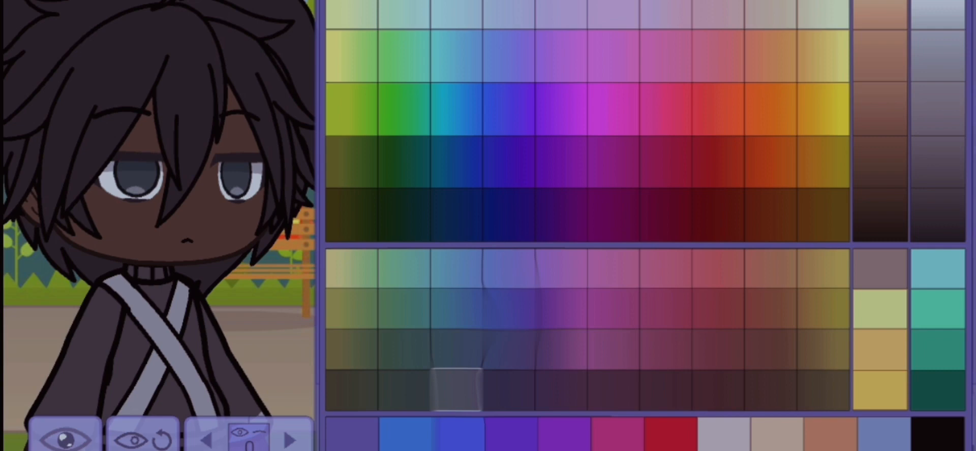
pyautogui.click(821, 269)
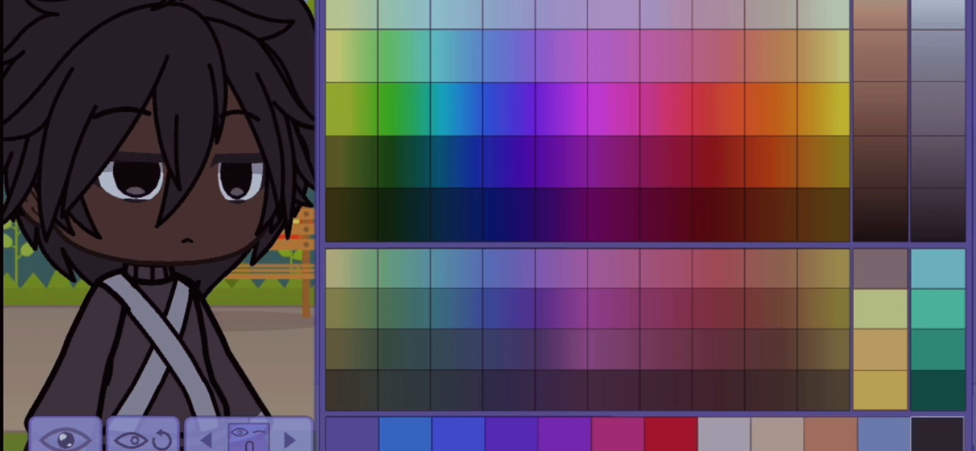
pyautogui.click(559, 349)
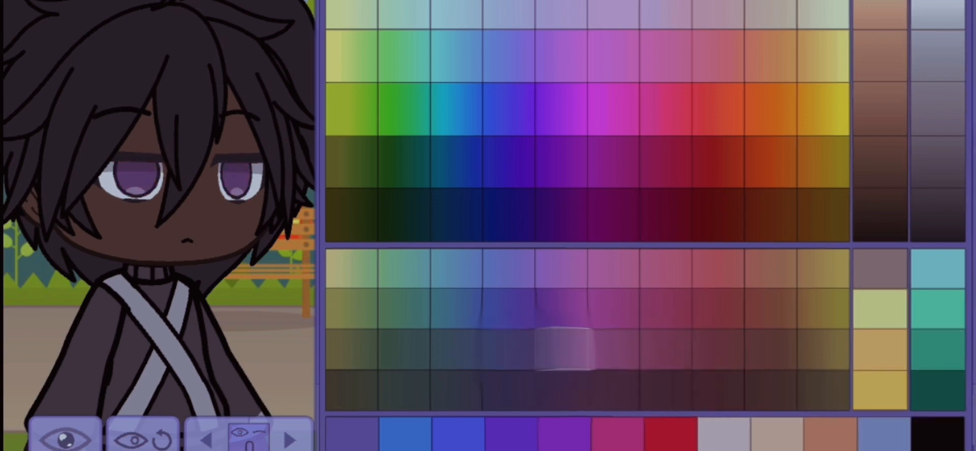
pyautogui.click(457, 109)
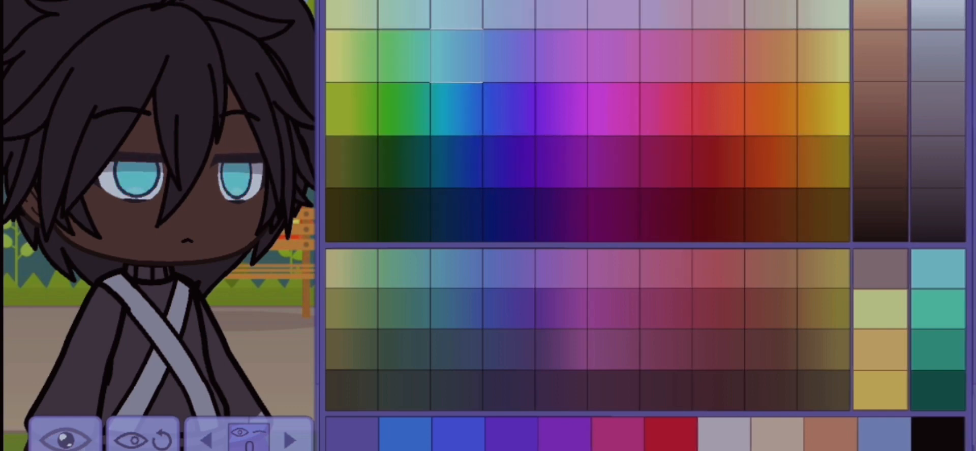
pyautogui.click(352, 161)
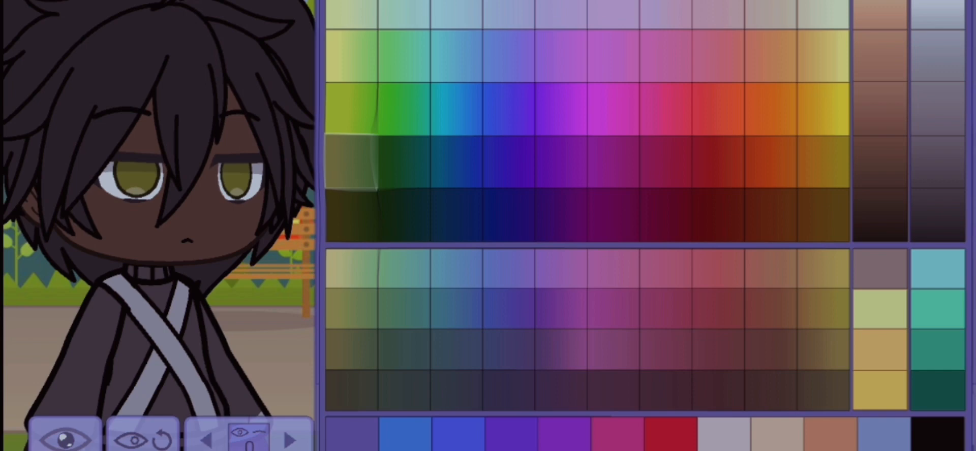
pyautogui.click(348, 155)
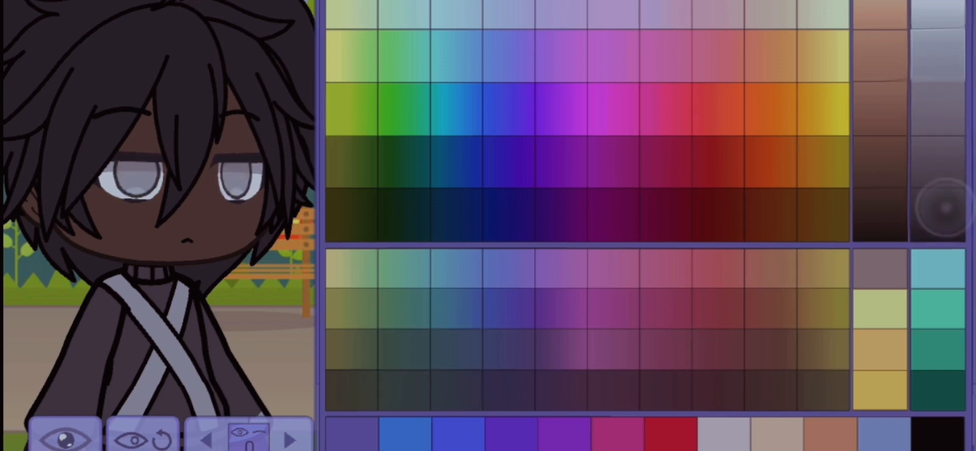
# Try brown, grey-green, blue, lavender, pink and red eyes, then settle on brown.
pyautogui.click(717, 391)
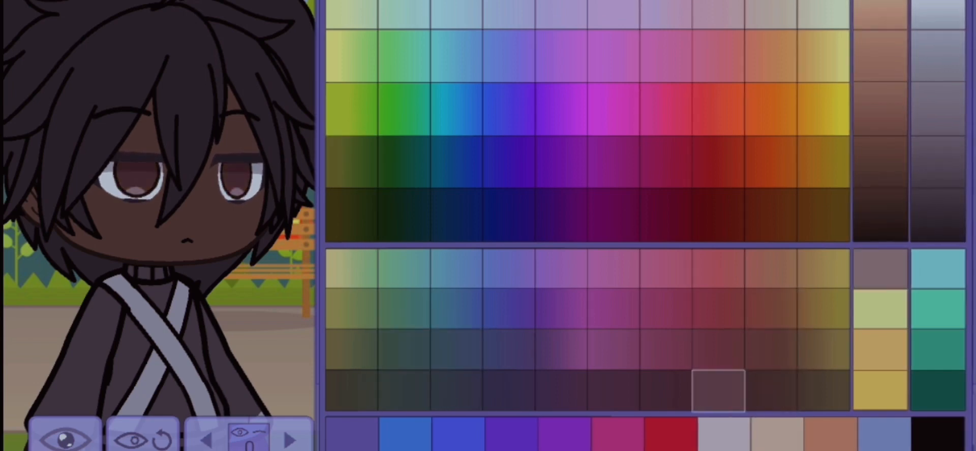
pyautogui.click(403, 389)
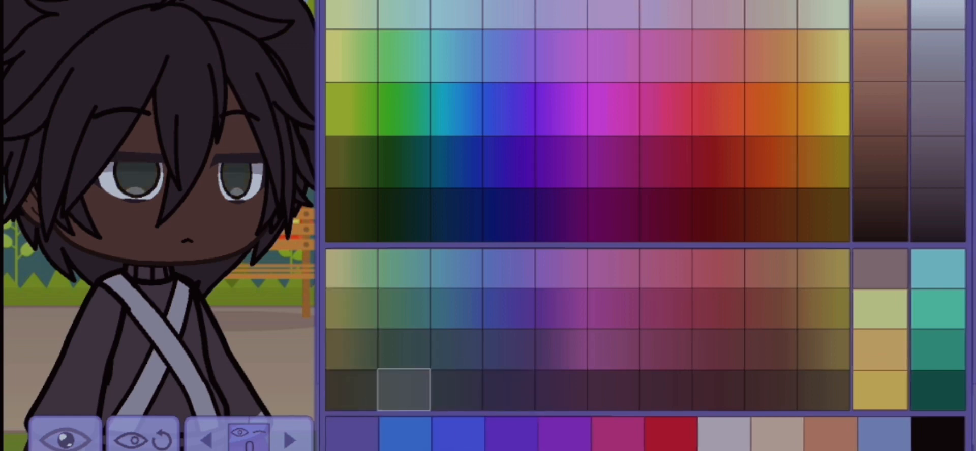
pyautogui.click(456, 309)
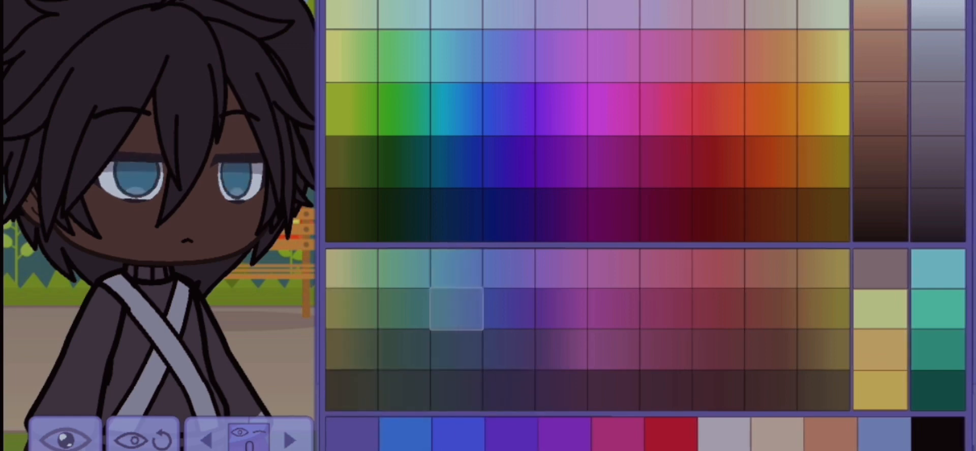
pyautogui.click(507, 269)
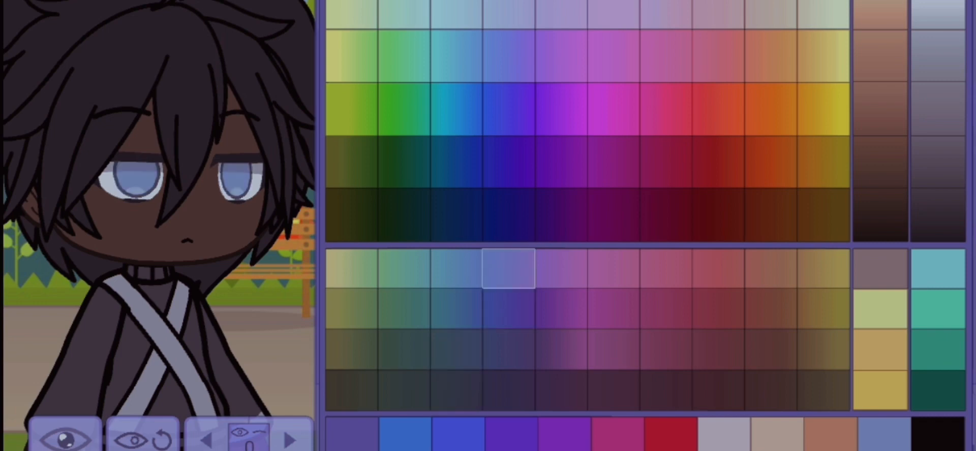
pyautogui.click(666, 268)
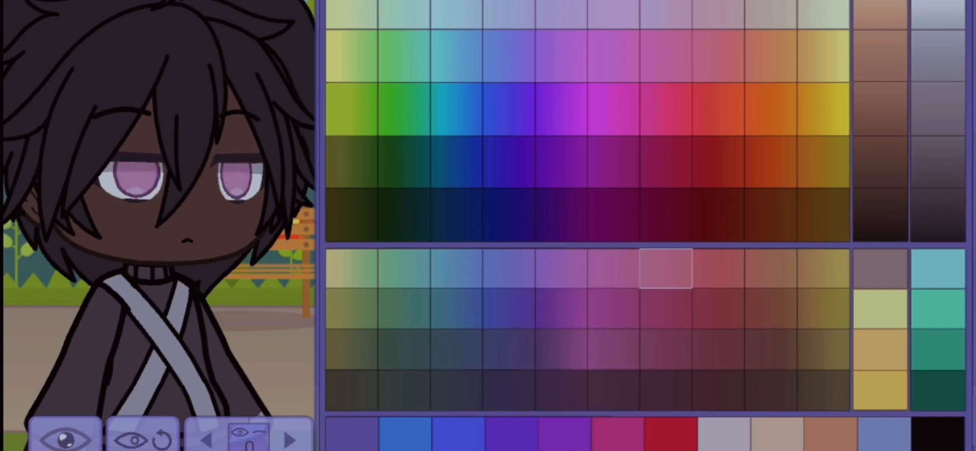
pyautogui.click(718, 309)
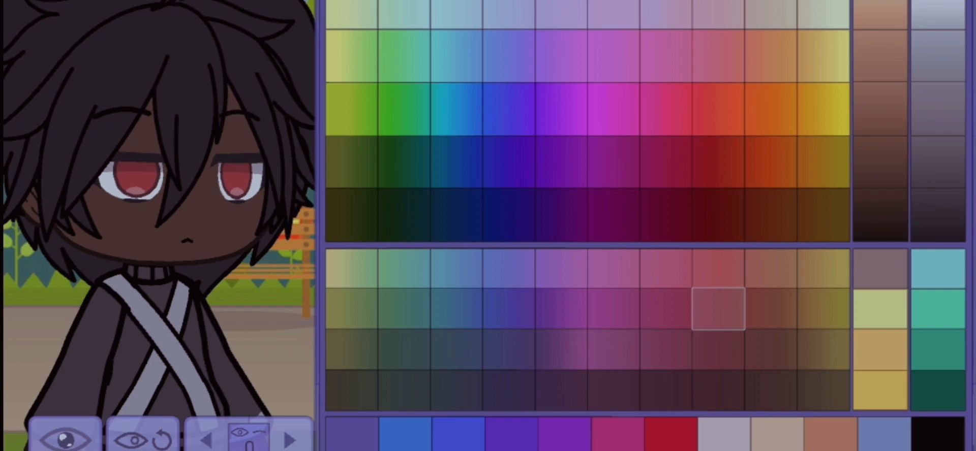
pyautogui.click(821, 349)
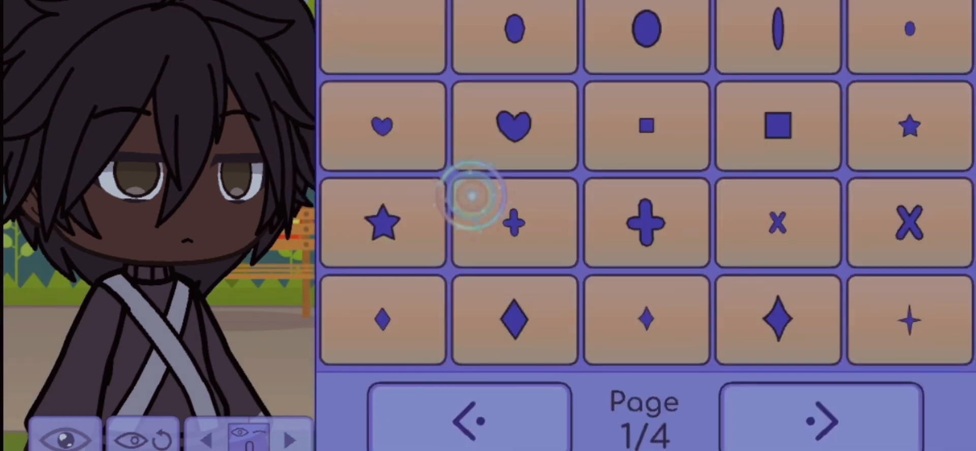
# Try small heart pupils, then large round pupils, and reopen the eye colour choices.
pyautogui.click(513, 223)
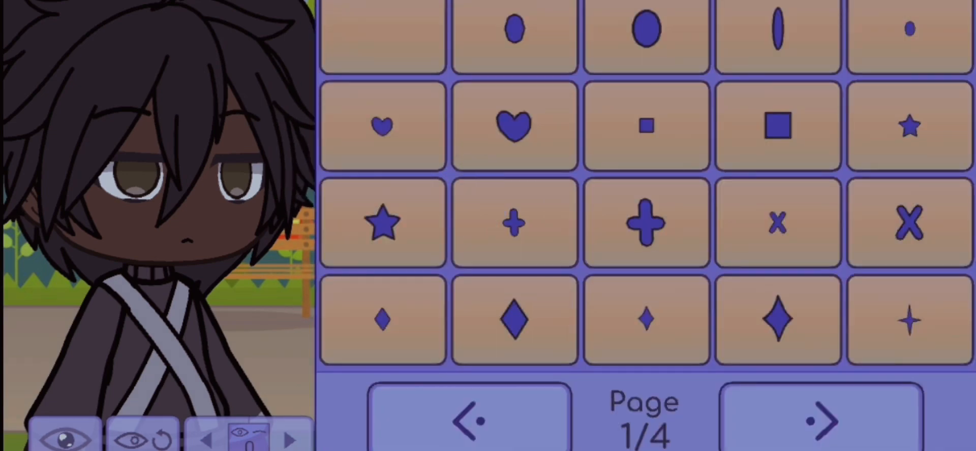
pyautogui.click(382, 127)
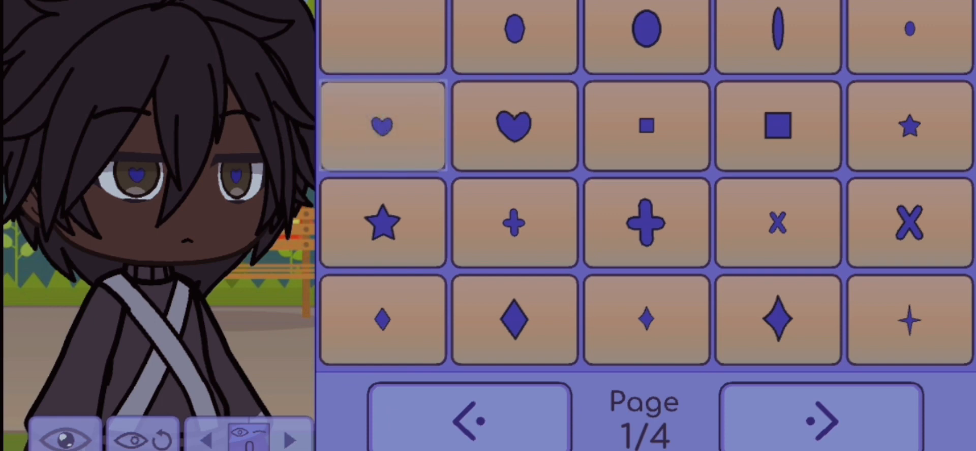
pyautogui.click(645, 30)
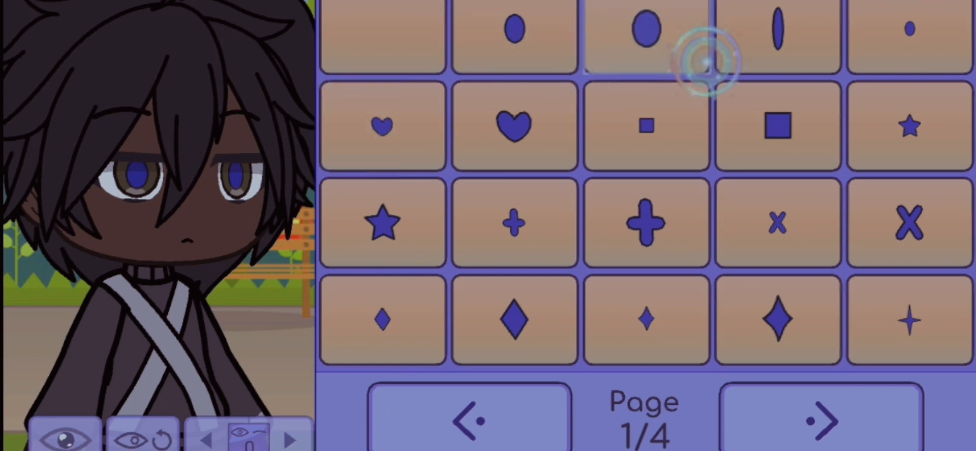
pyautogui.click(645, 223)
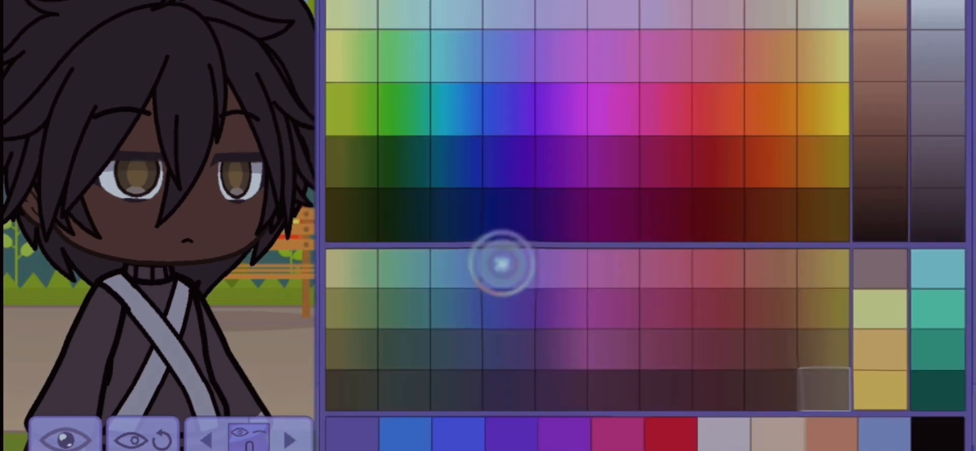
# Test pale blue, icy blue and pink eye shades, then return the eyes to brown.
pyautogui.click(504, 380)
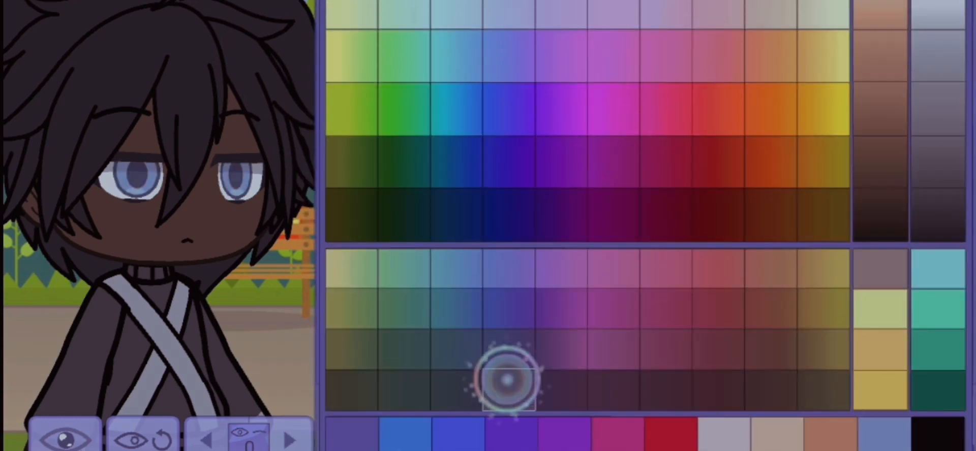
pyautogui.click(506, 383)
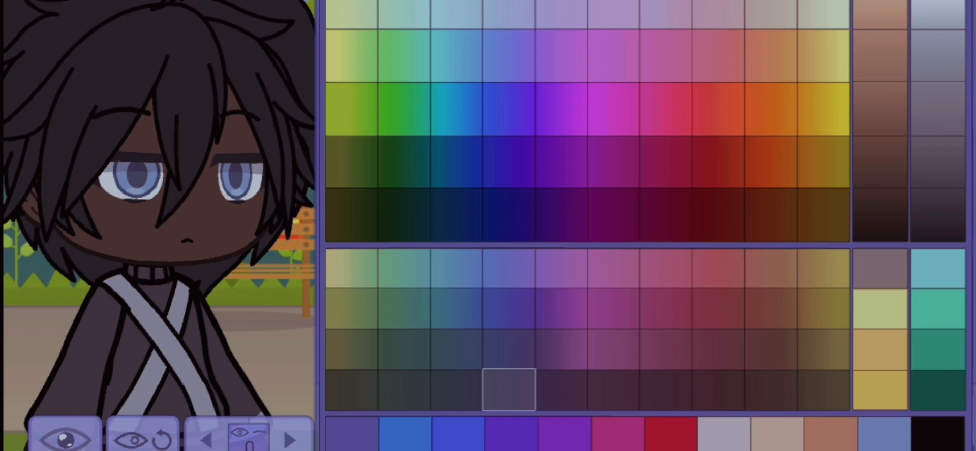
pyautogui.click(507, 269)
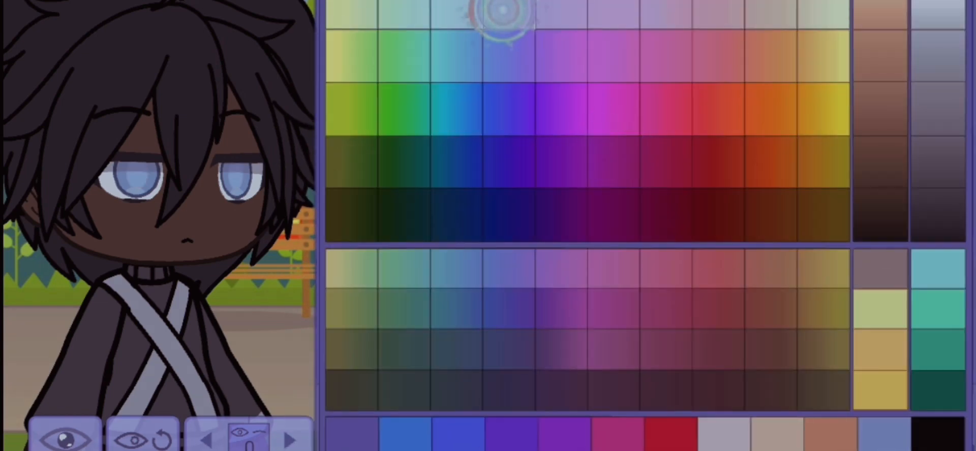
pyautogui.click(507, 268)
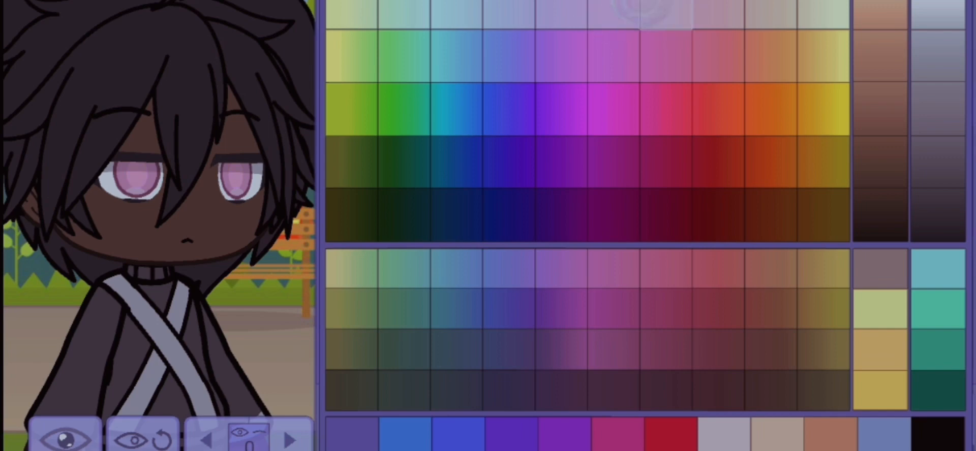
pyautogui.click(666, 271)
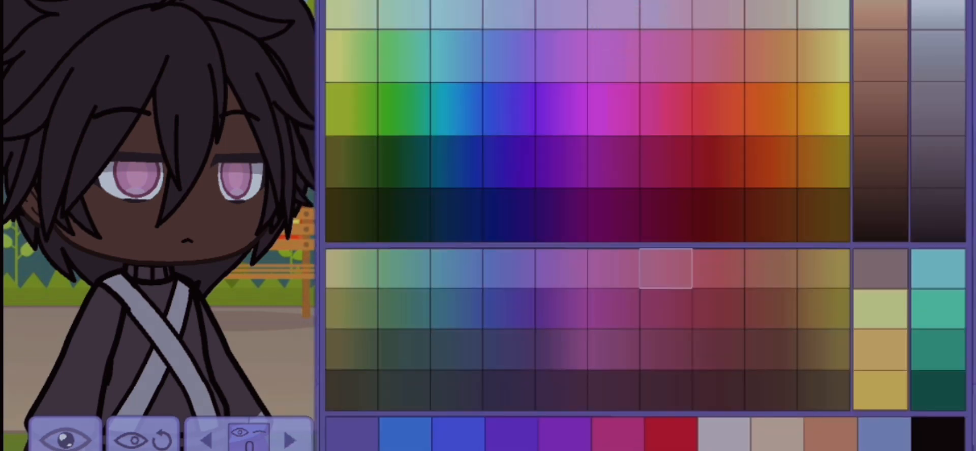
pyautogui.click(815, 374)
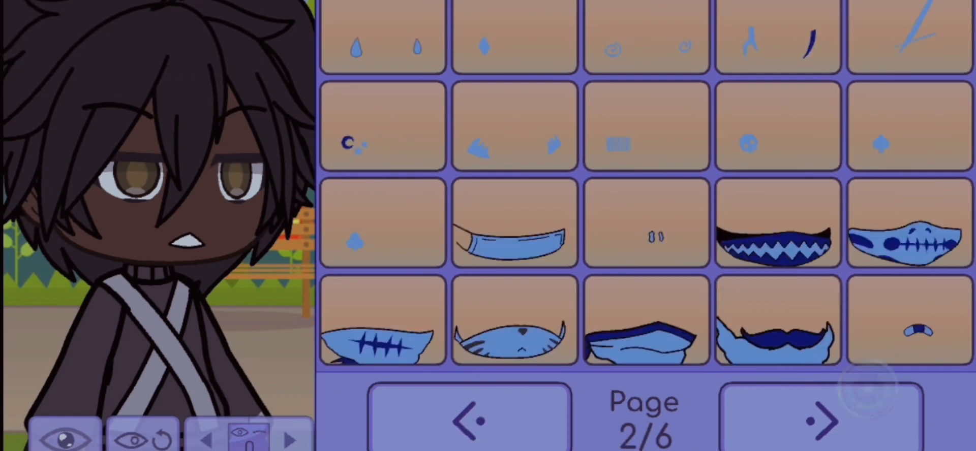
# Try a small mole under the left eye, then beside the mouth, and open accessory colours.
pyautogui.click(820, 420)
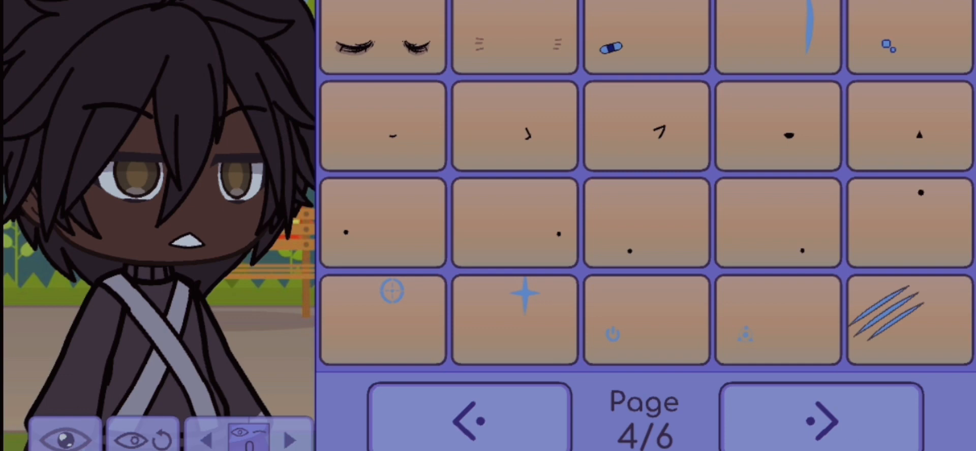
pyautogui.click(645, 222)
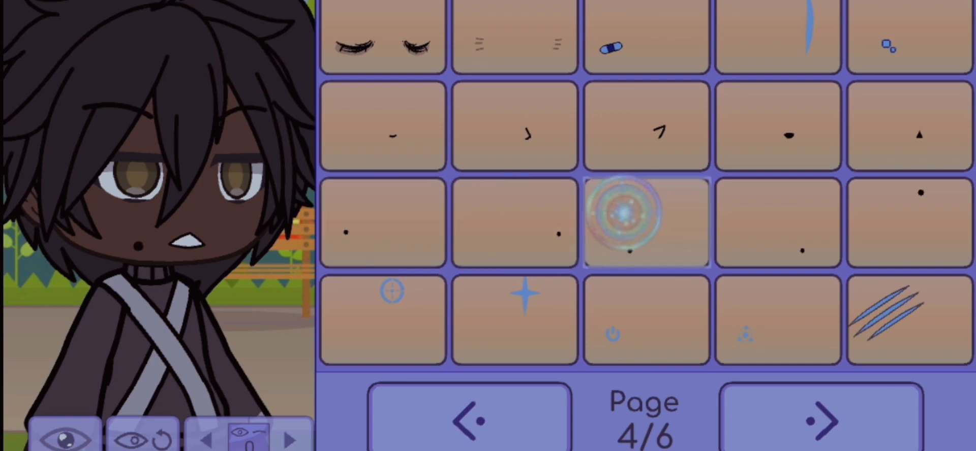
pyautogui.click(776, 222)
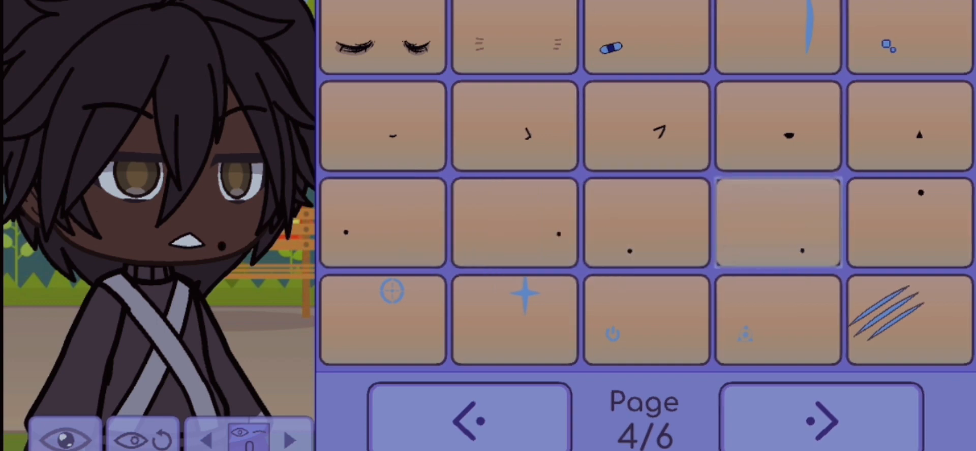
pyautogui.click(820, 421)
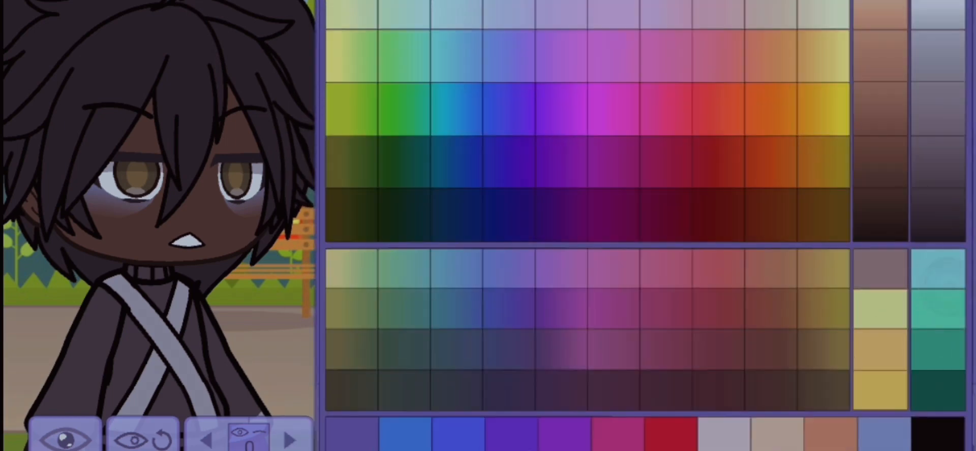
# Tint the cheek blush red, deep red, then brown, and return to the designs.
pyautogui.click(669, 432)
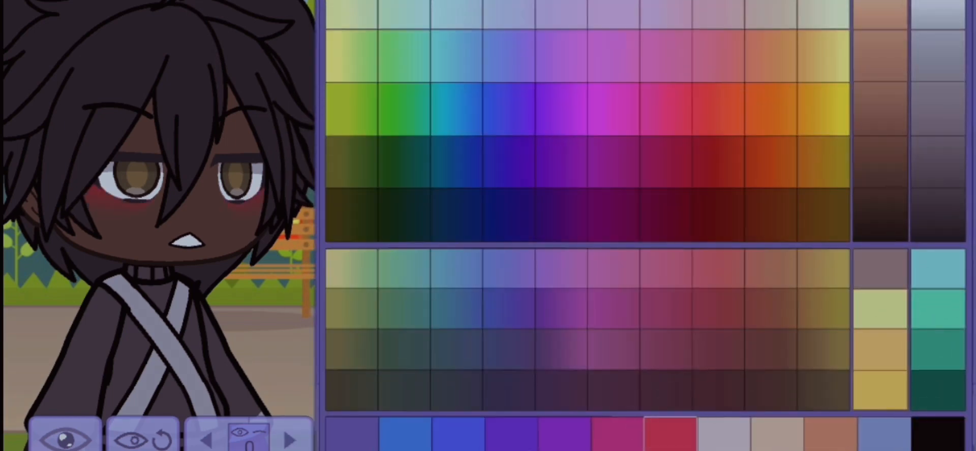
pyautogui.click(718, 215)
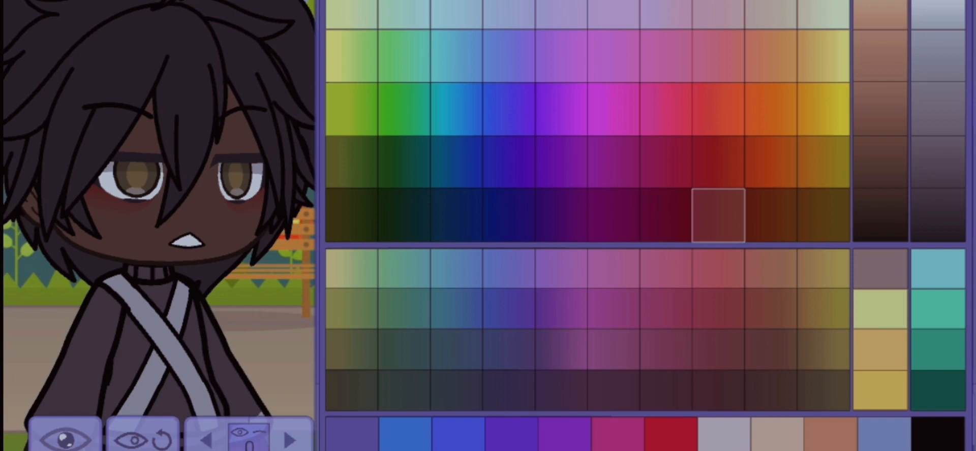
pyautogui.click(871, 224)
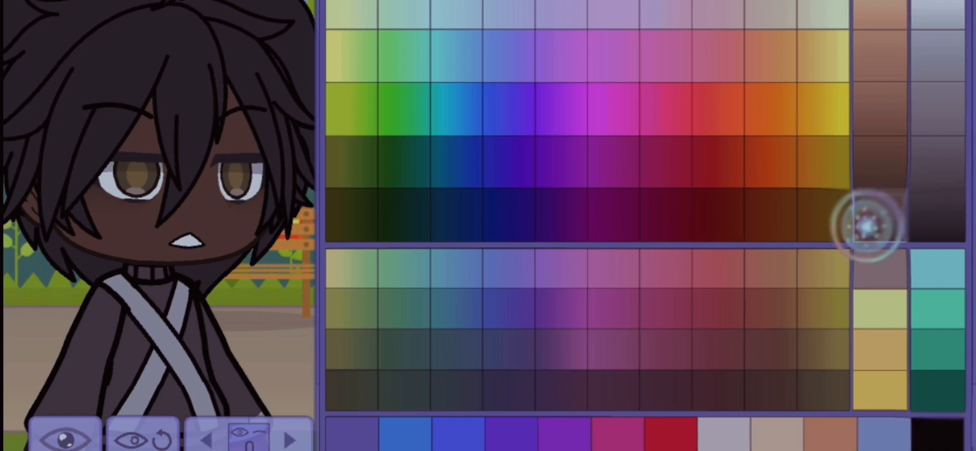
pyautogui.click(878, 224)
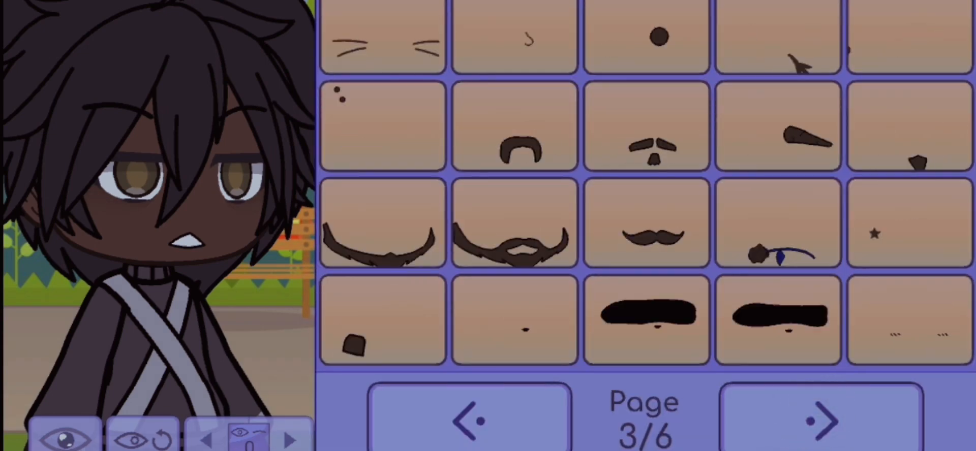
# Page through face accessory designs, back out to the face overview, and reopen them.
pyautogui.click(820, 421)
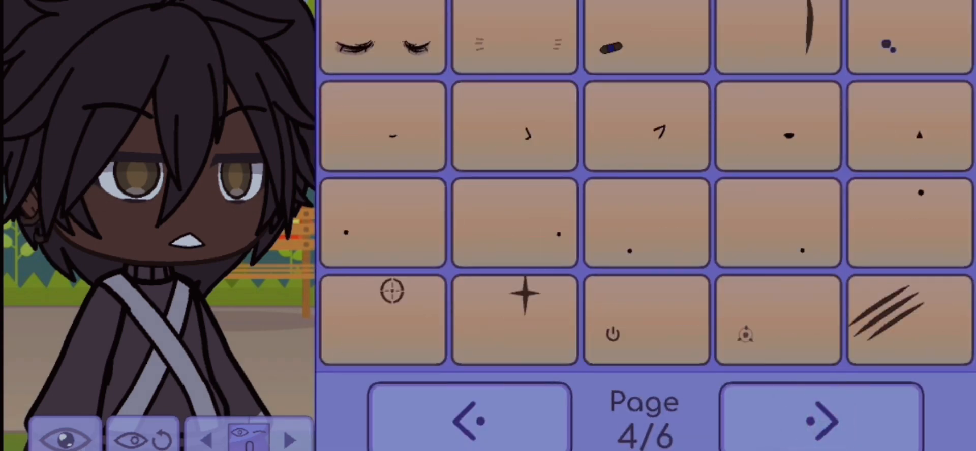
pyautogui.click(820, 420)
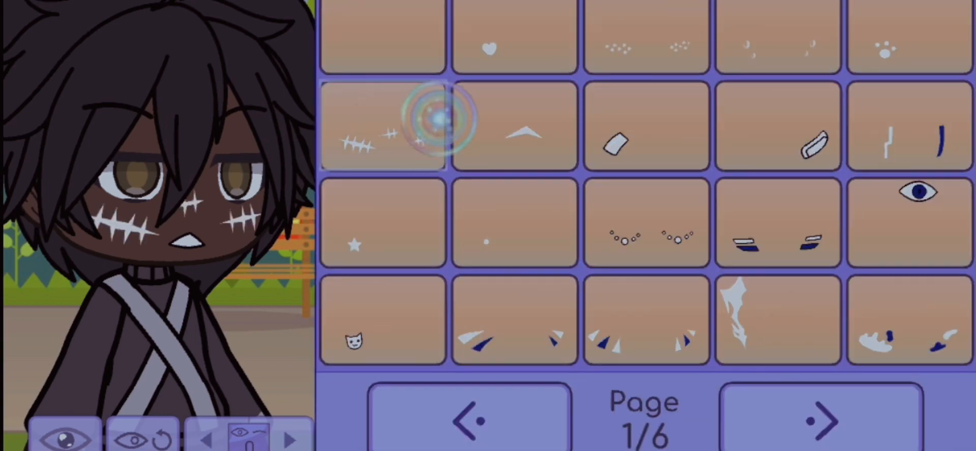
pyautogui.click(382, 124)
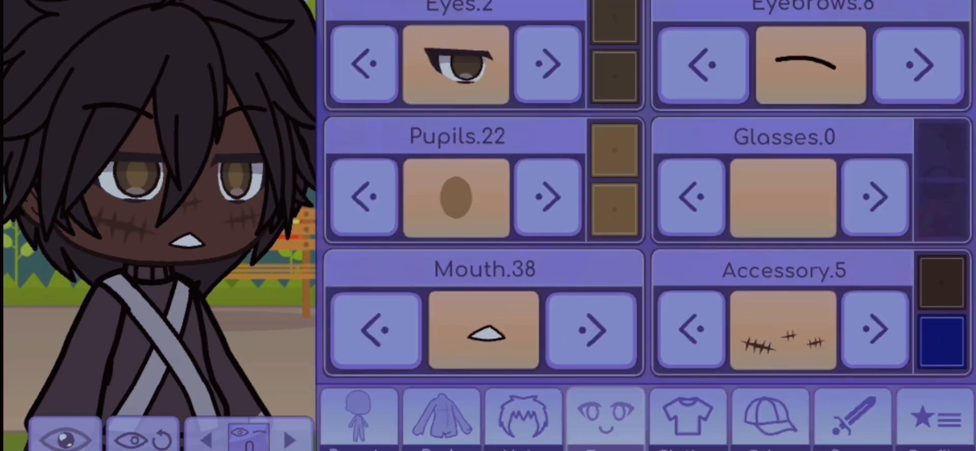
pyautogui.click(874, 330)
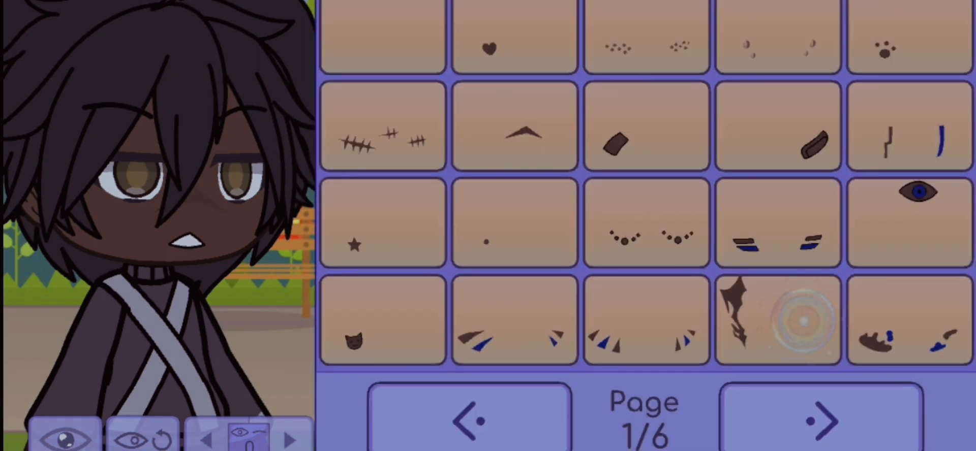
# Try the cracked-skin and small diamond face marks while paging through designs.
pyautogui.click(777, 319)
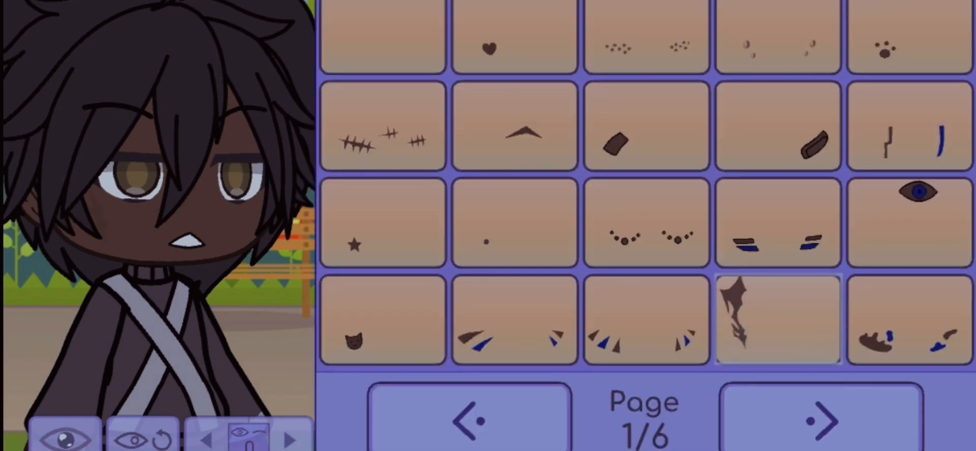
pyautogui.click(820, 420)
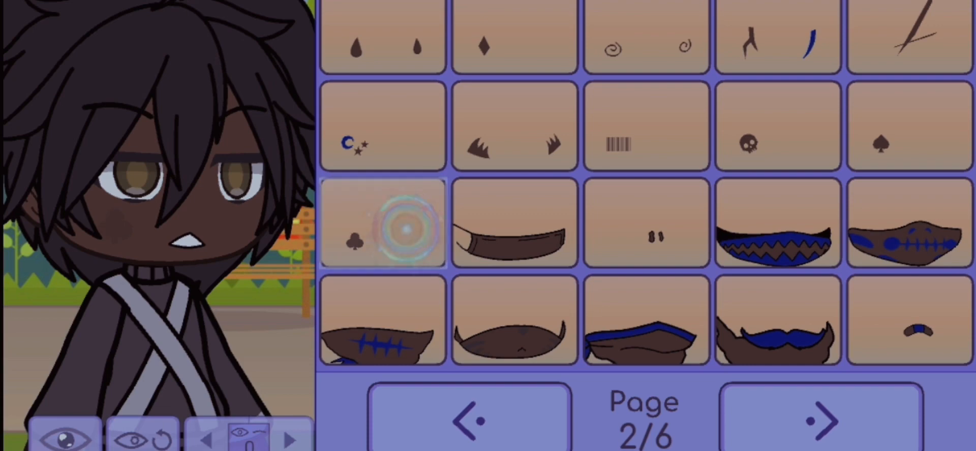
pyautogui.click(513, 47)
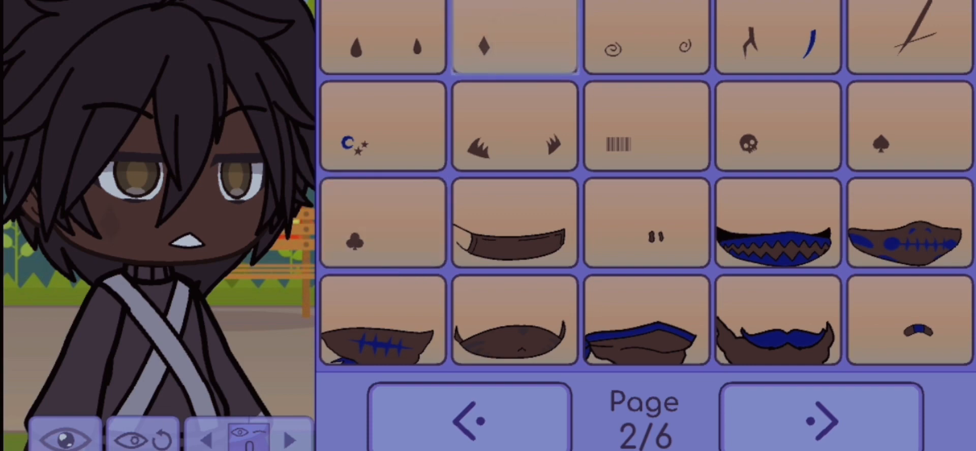
pyautogui.click(820, 420)
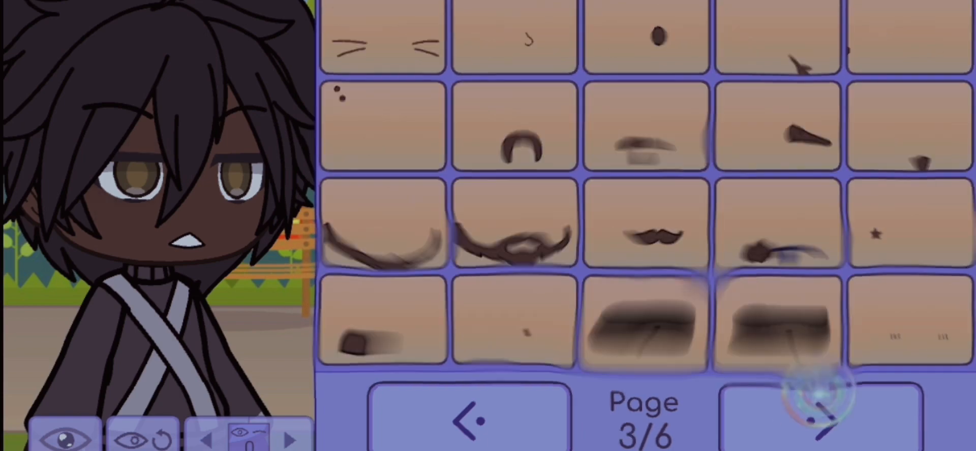
pyautogui.click(818, 417)
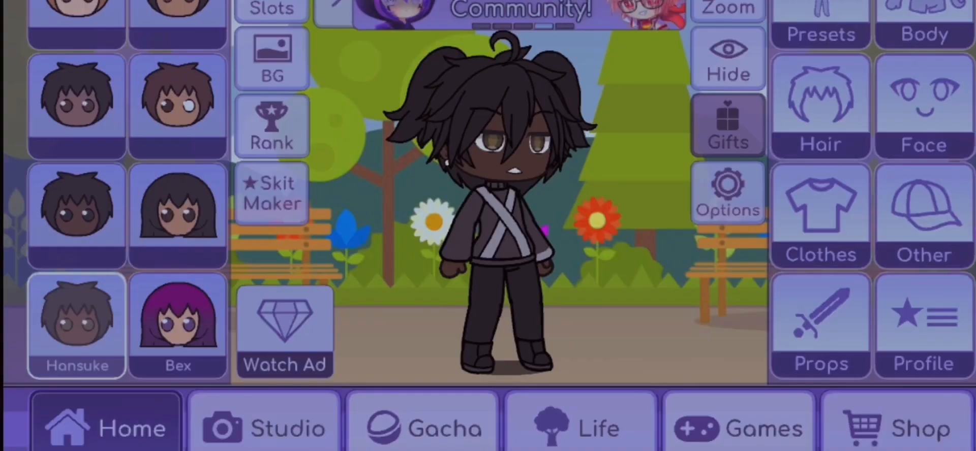
# Try the long open coat and the short open jacket from the shirt designs.
pyautogui.click(819, 216)
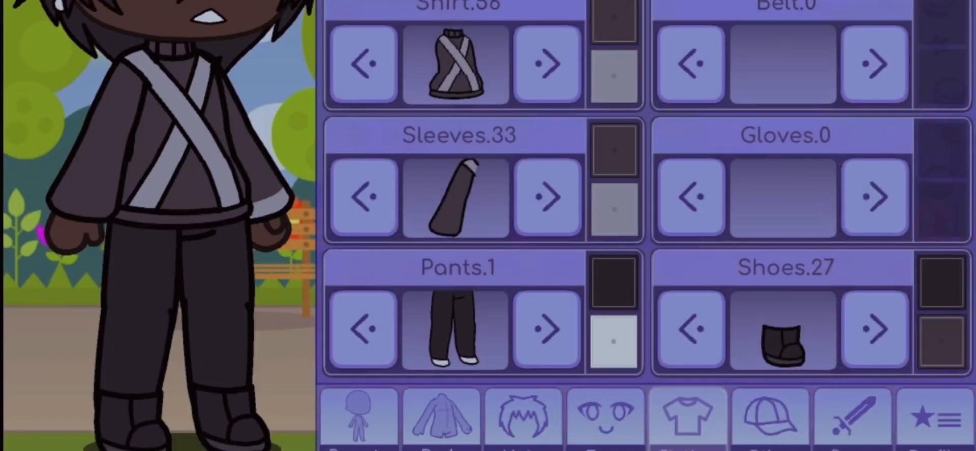
pyautogui.click(454, 62)
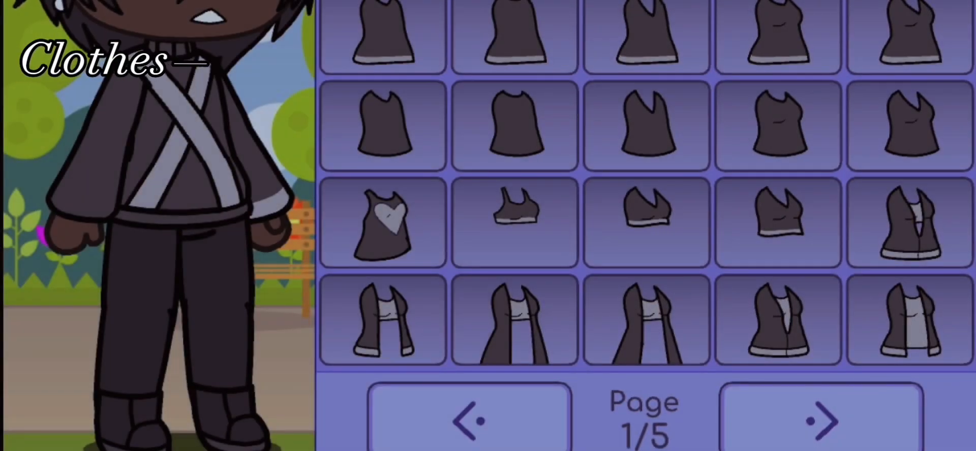
pyautogui.click(821, 420)
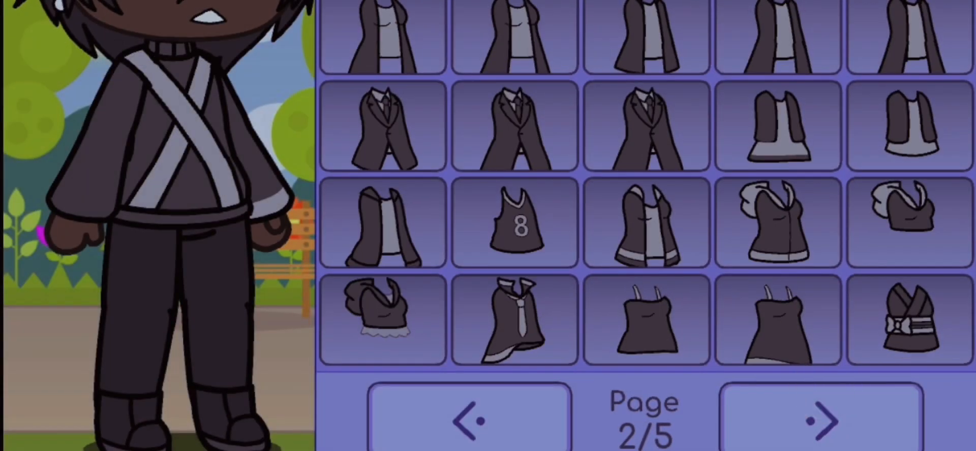
pyautogui.click(911, 34)
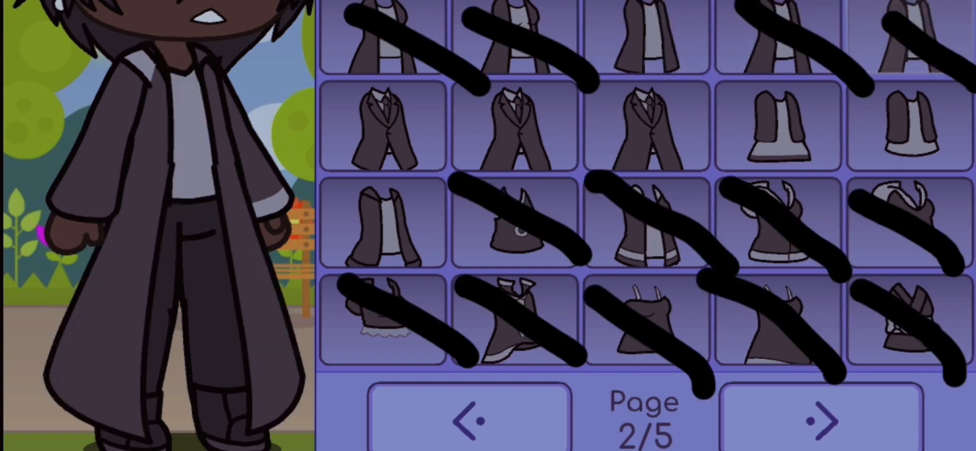
pyautogui.click(907, 131)
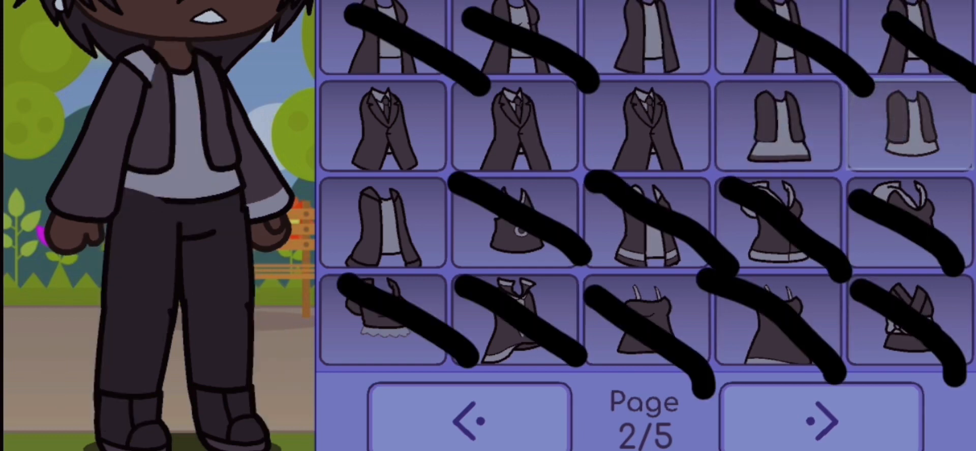
# Page to the last shirt page and dress the boy in the plain Shirt 3.
pyautogui.click(817, 418)
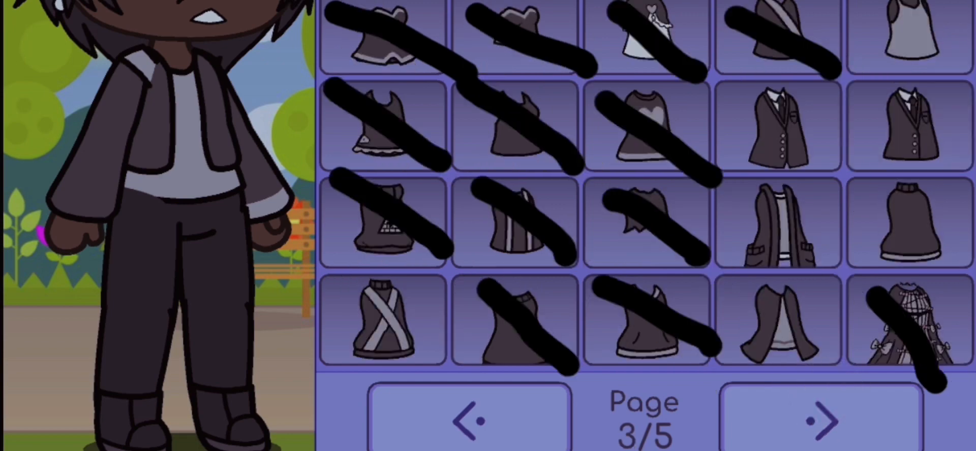
pyautogui.click(820, 420)
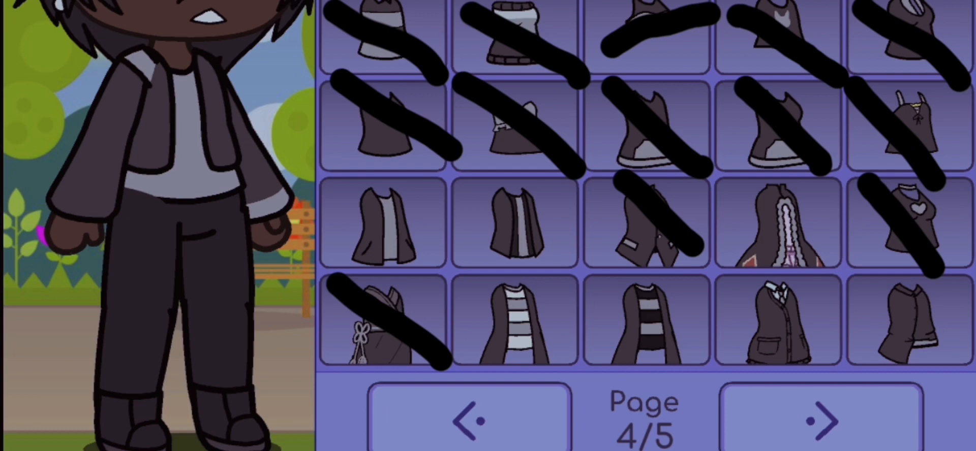
pyautogui.click(821, 417)
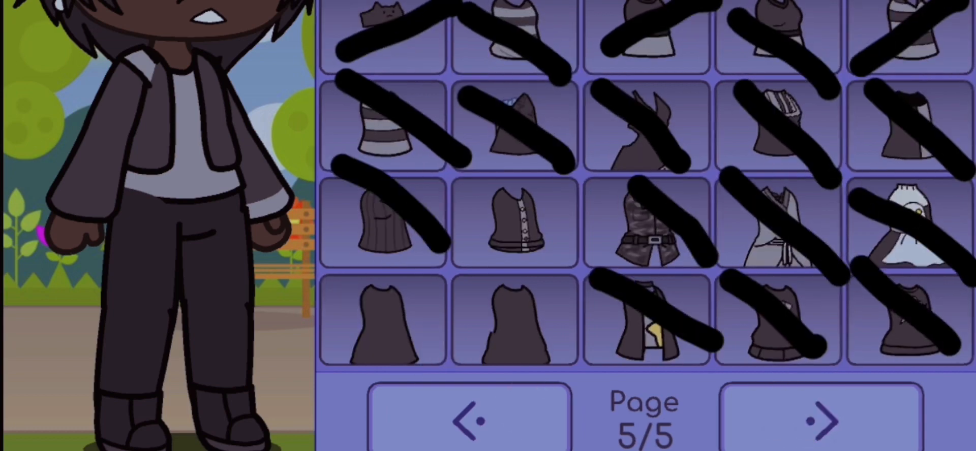
pyautogui.click(469, 417)
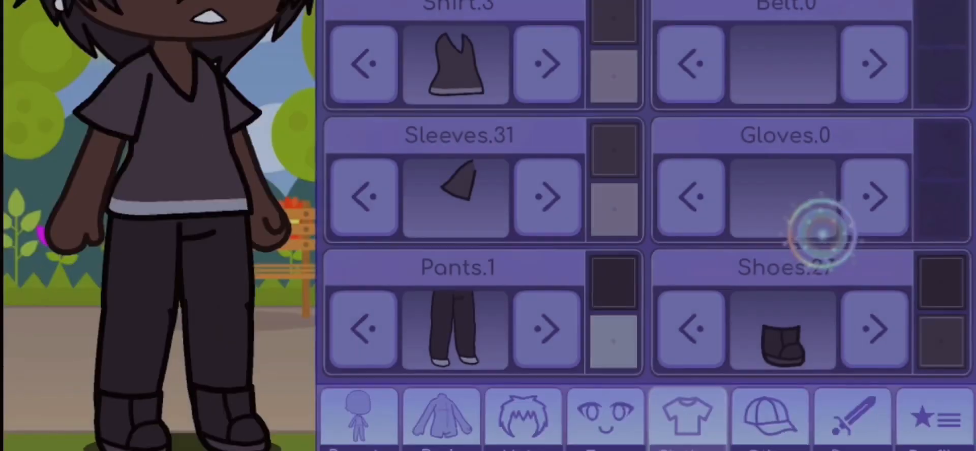
# Try shorts with tall socks and striped track pants on the boy.
pyautogui.click(821, 234)
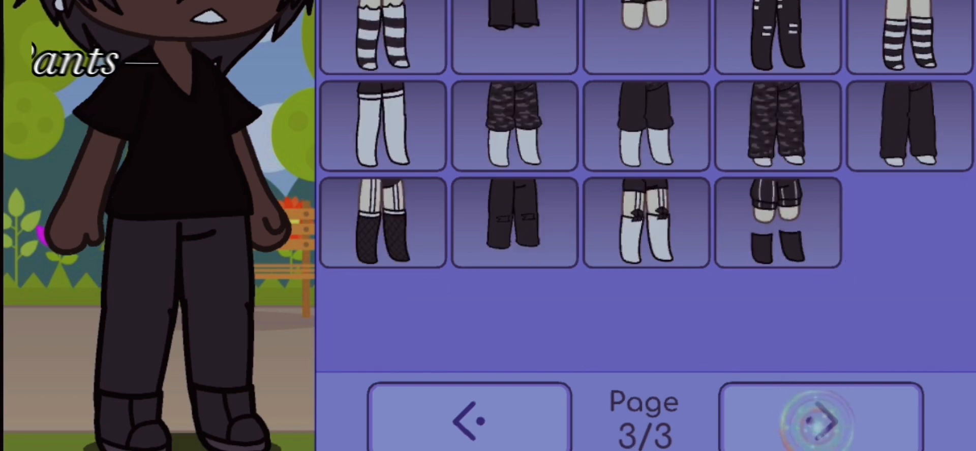
pyautogui.click(820, 416)
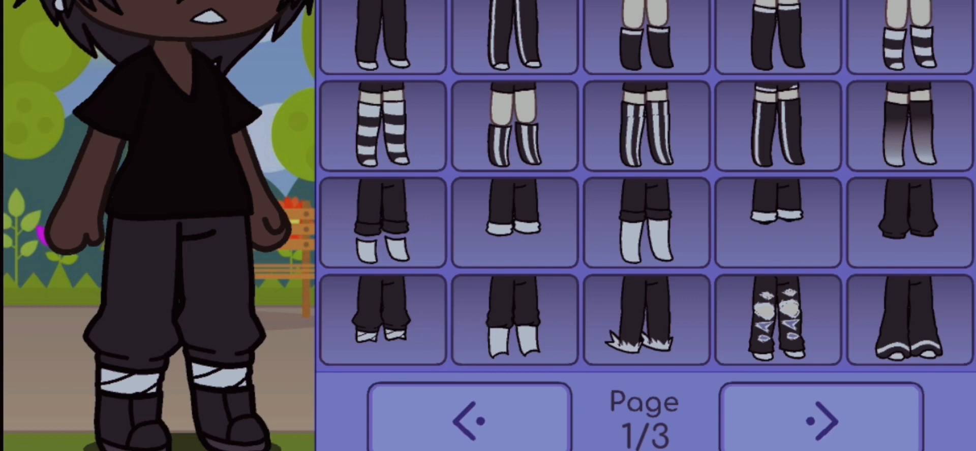
pyautogui.click(384, 25)
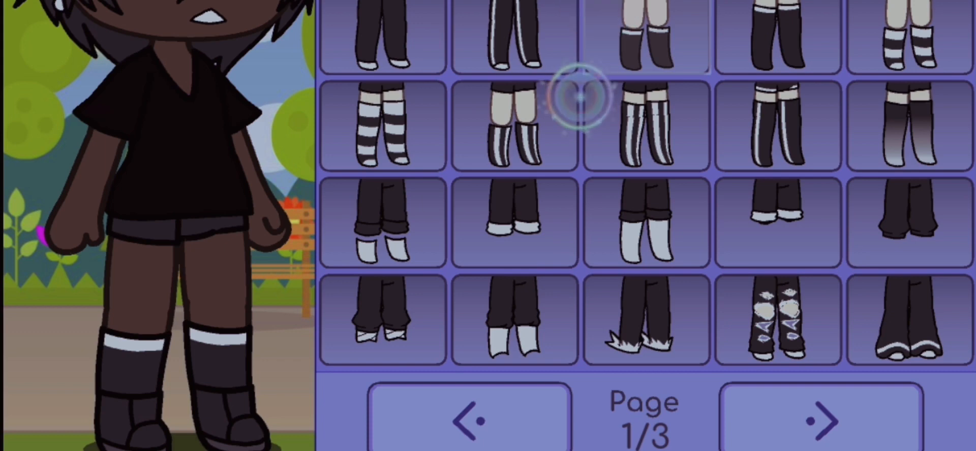
pyautogui.click(510, 34)
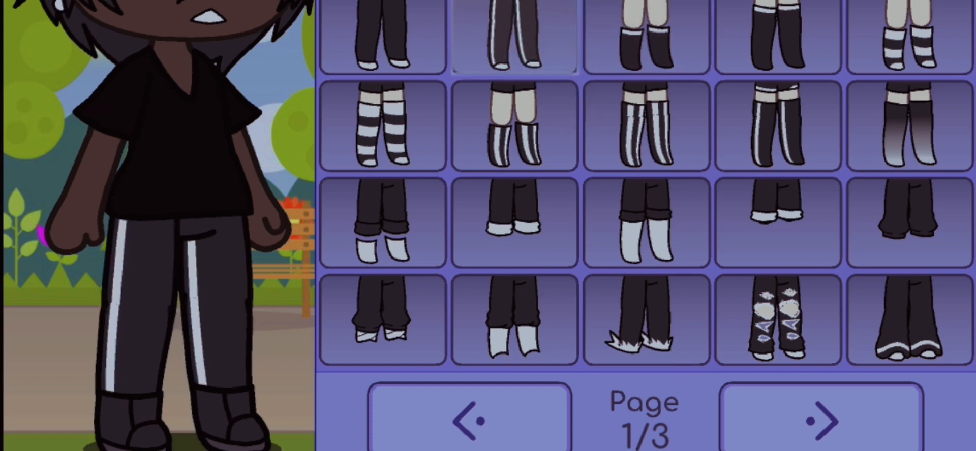
# Page through legwear and choose the baggy dark pants with rolled cuffs.
pyautogui.click(820, 420)
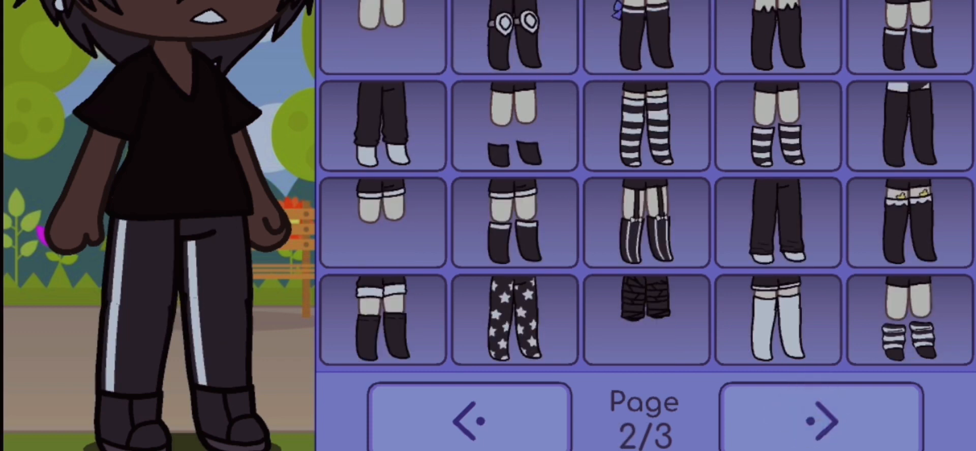
pyautogui.click(820, 420)
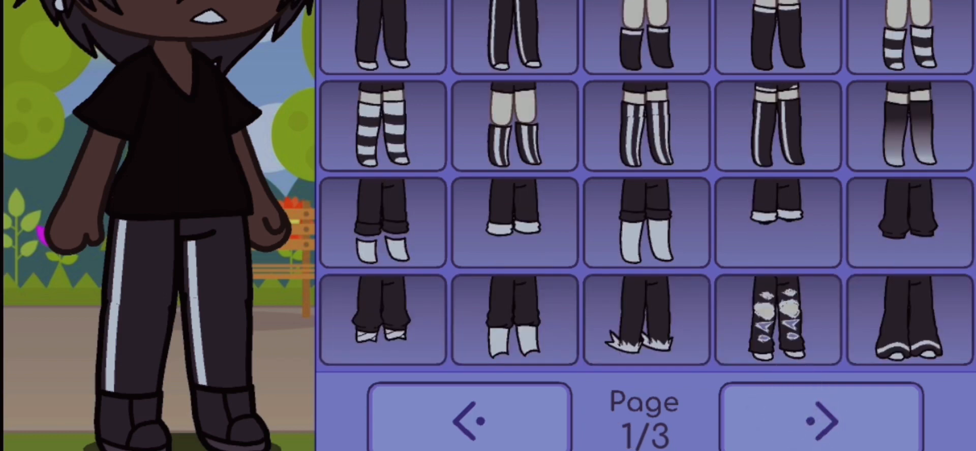
pyautogui.click(820, 418)
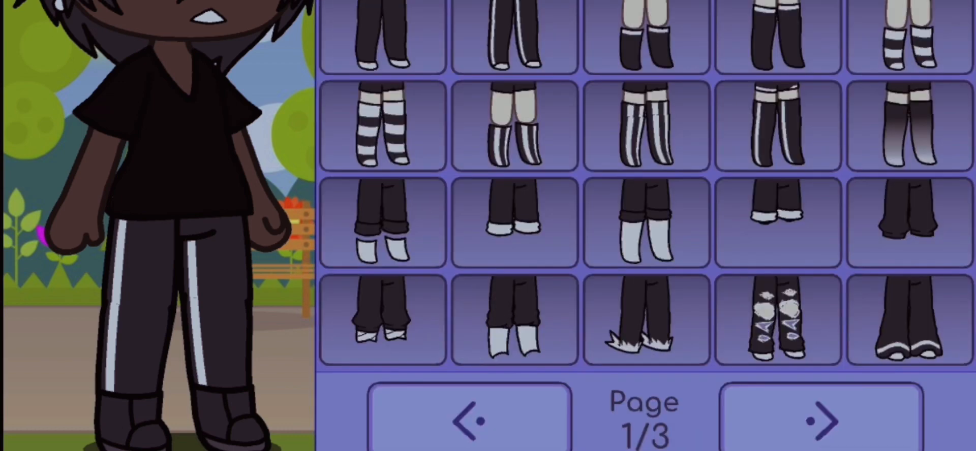
pyautogui.click(907, 221)
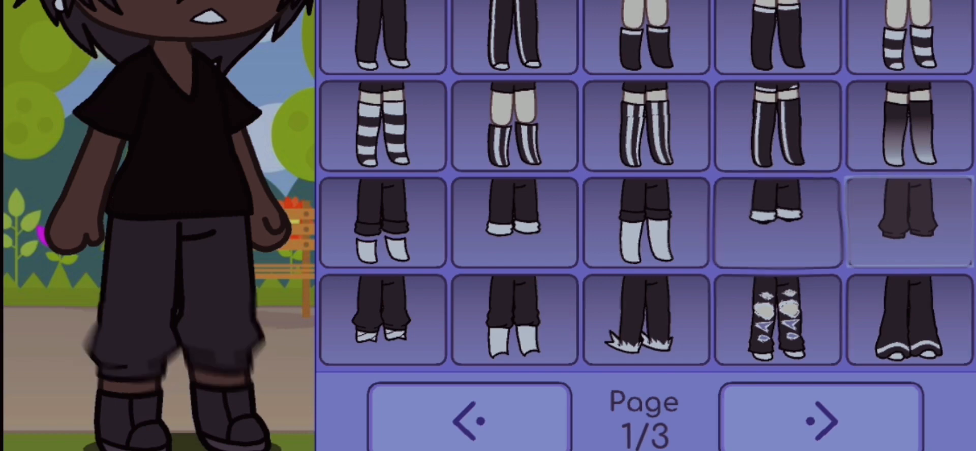
pyautogui.click(644, 222)
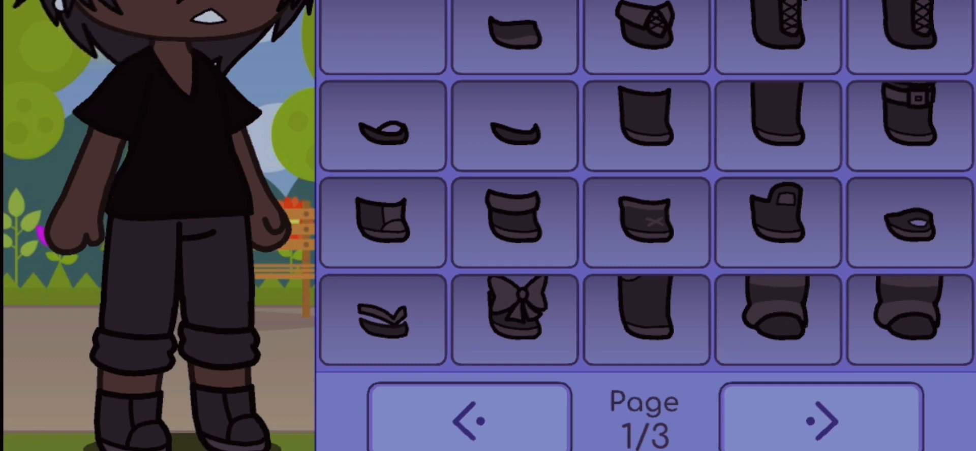
# Try tall laced boots and armoured knee-high boots, then settle on dark boots.
pyautogui.click(821, 419)
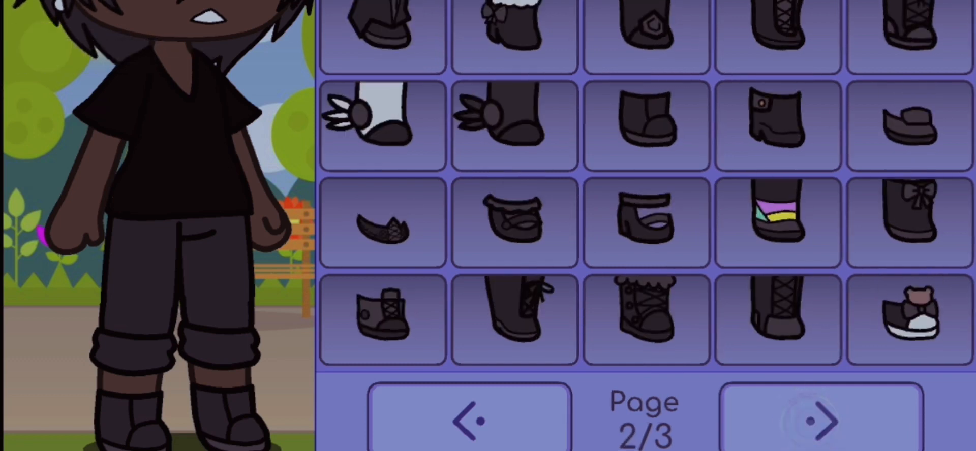
pyautogui.click(820, 420)
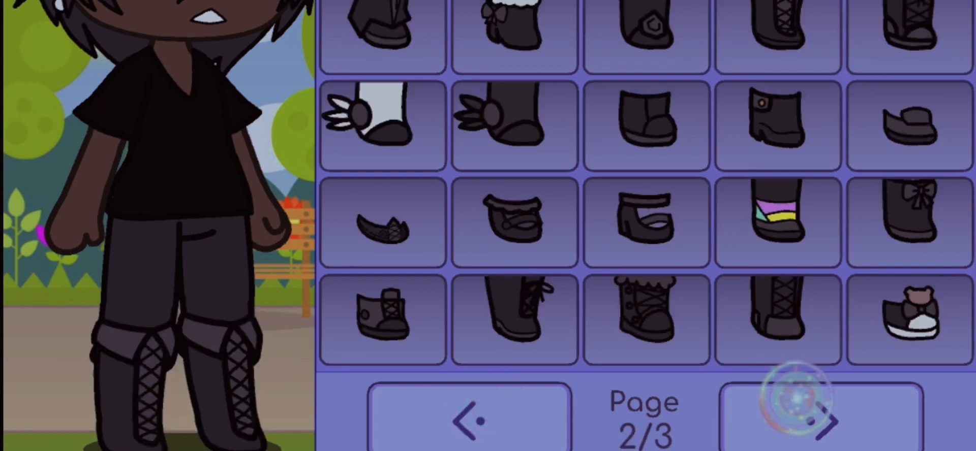
pyautogui.click(385, 25)
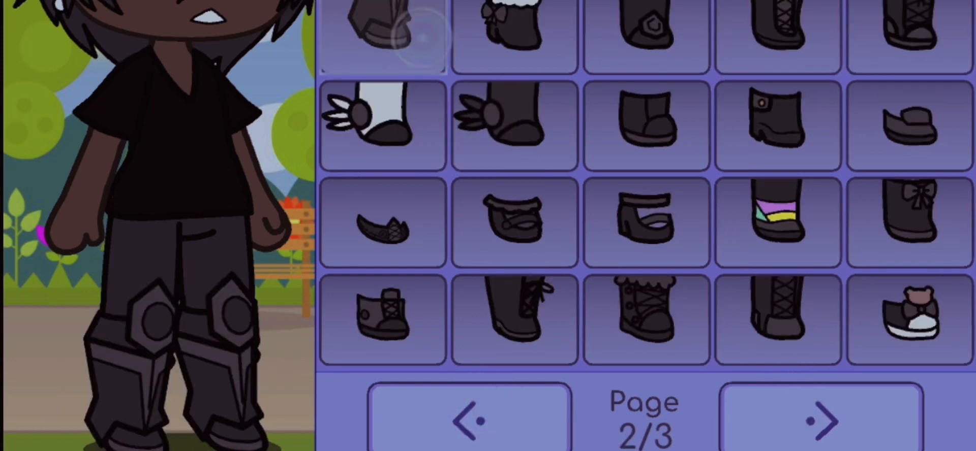
pyautogui.click(821, 417)
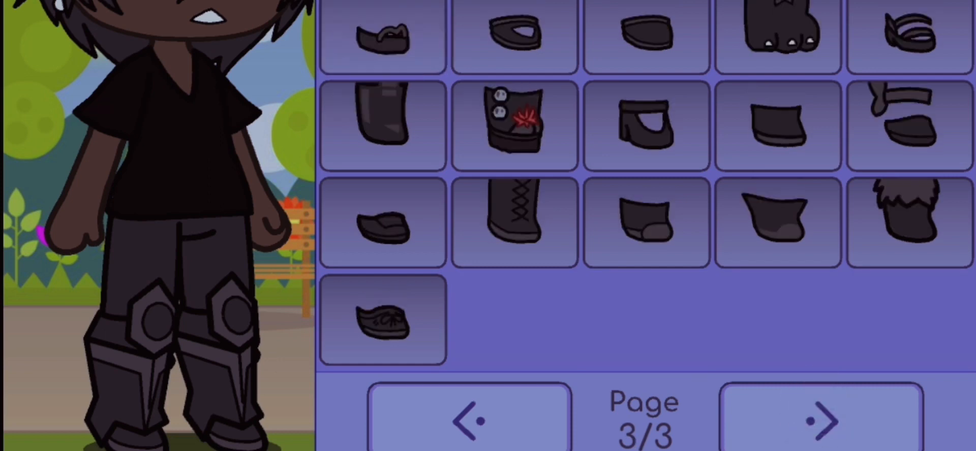
pyautogui.click(821, 418)
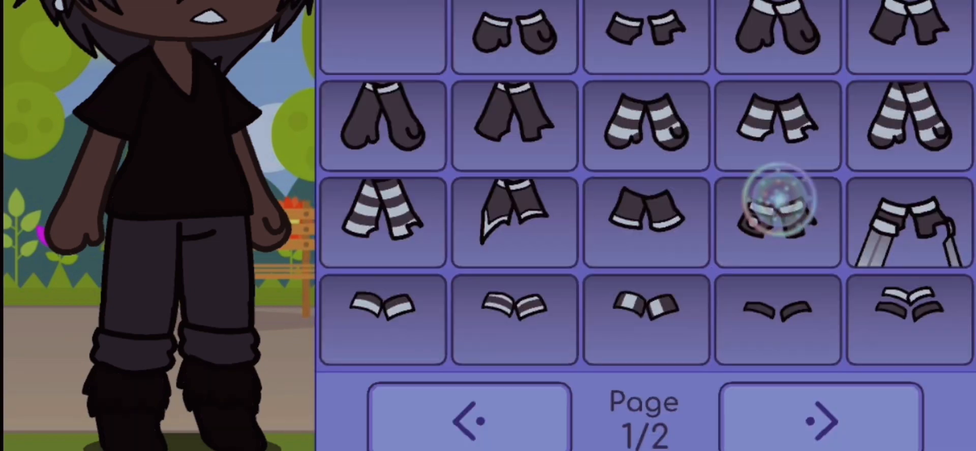
# Put black spiked wristbands on the boy's arms from the Gloves category.
pyautogui.click(820, 417)
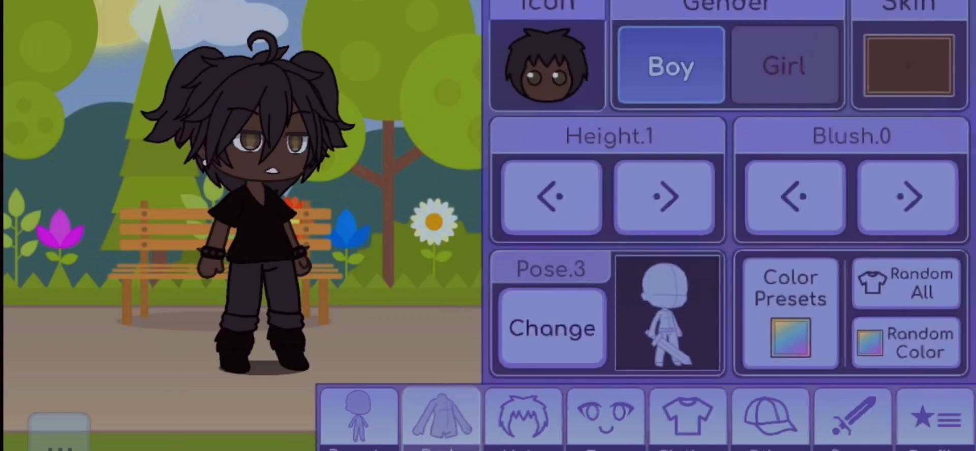
pyautogui.click(551, 327)
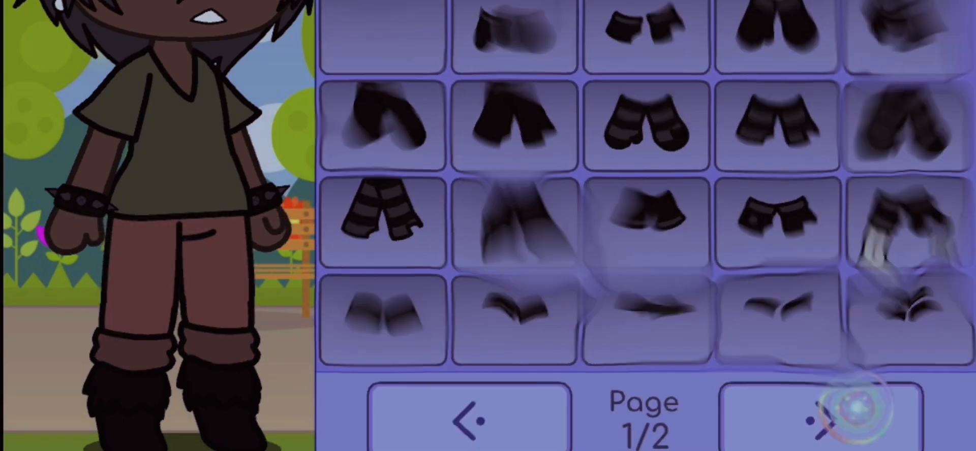
# Try long black gloves, switch to a plain brown wrist band, and add brown leg warmers.
pyautogui.click(820, 417)
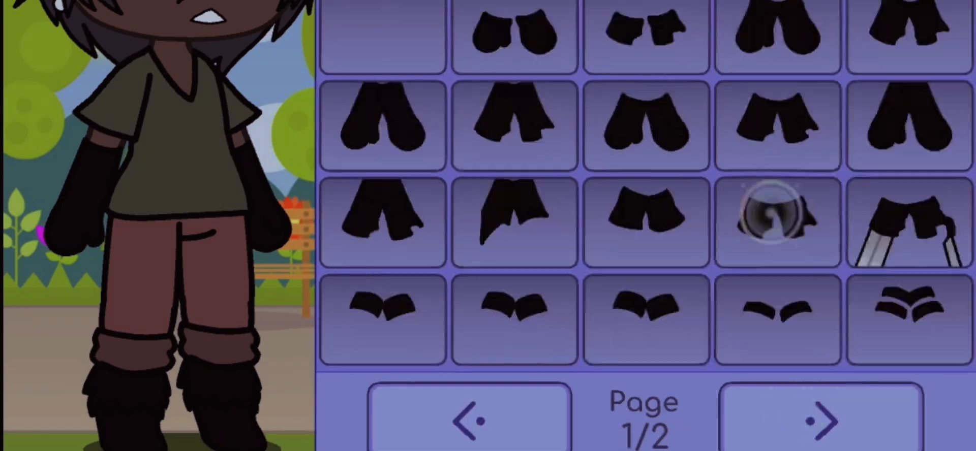
pyautogui.click(820, 418)
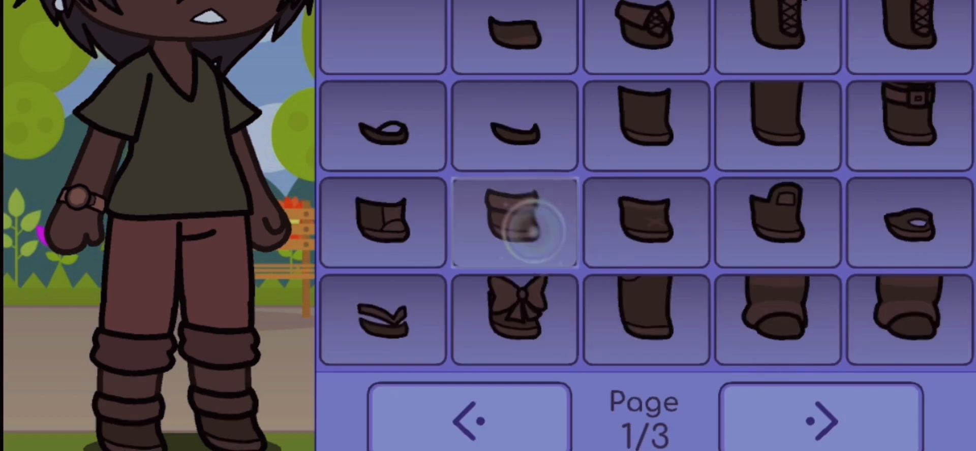
pyautogui.click(515, 224)
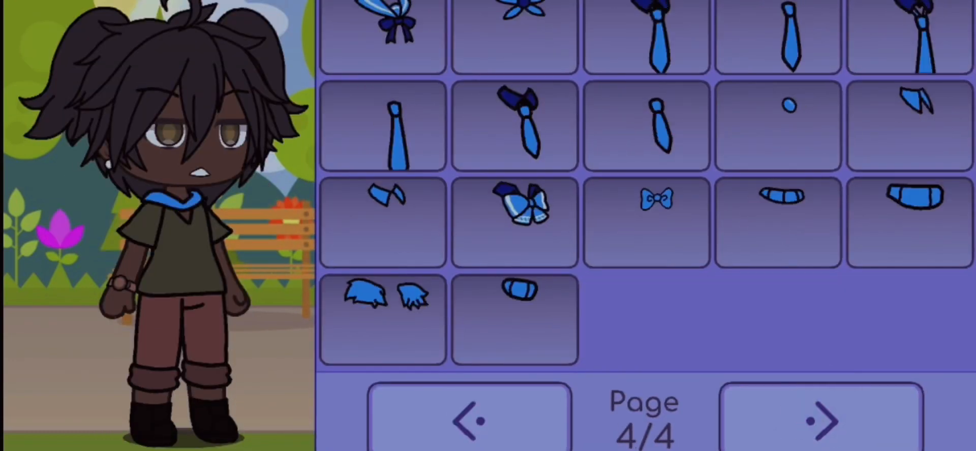
# Page through neckwear past the blue scarf and tie, and pick a beaded necklace.
pyautogui.click(472, 420)
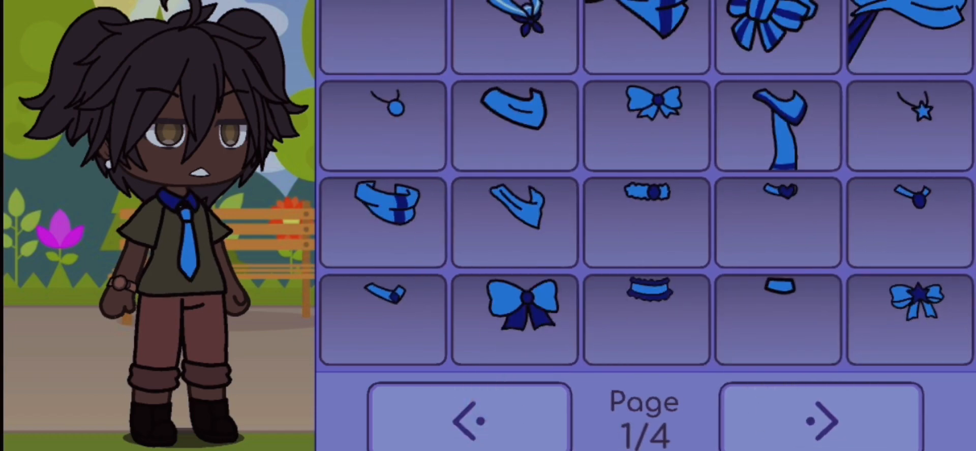
pyautogui.click(821, 420)
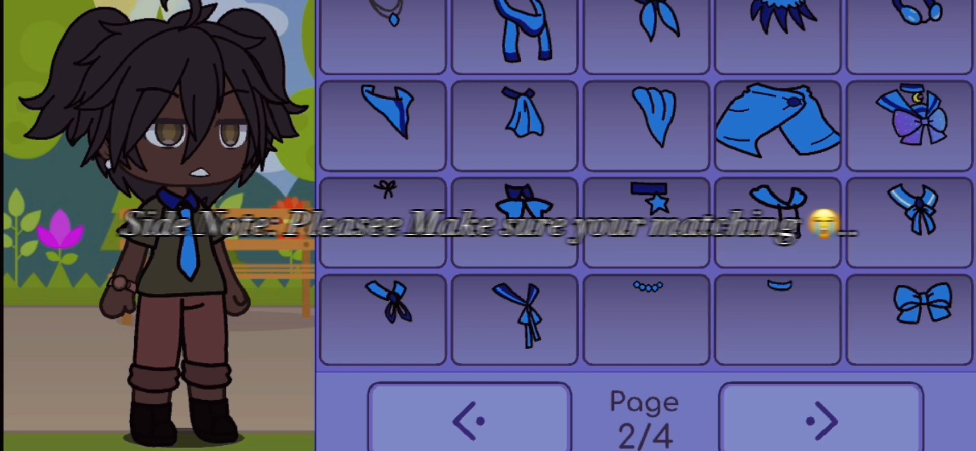
pyautogui.click(645, 319)
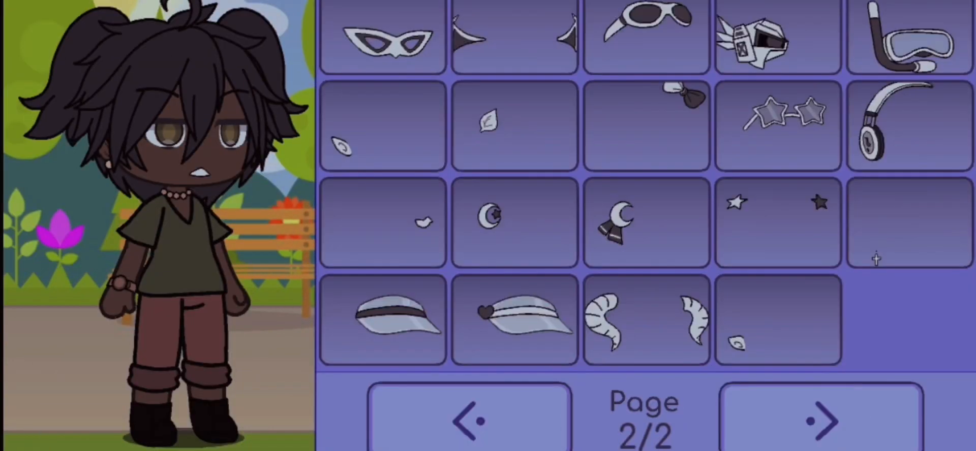
# Browse accessory pages, place the brown leaf circlet on the forehead, then browse hats.
pyautogui.click(469, 420)
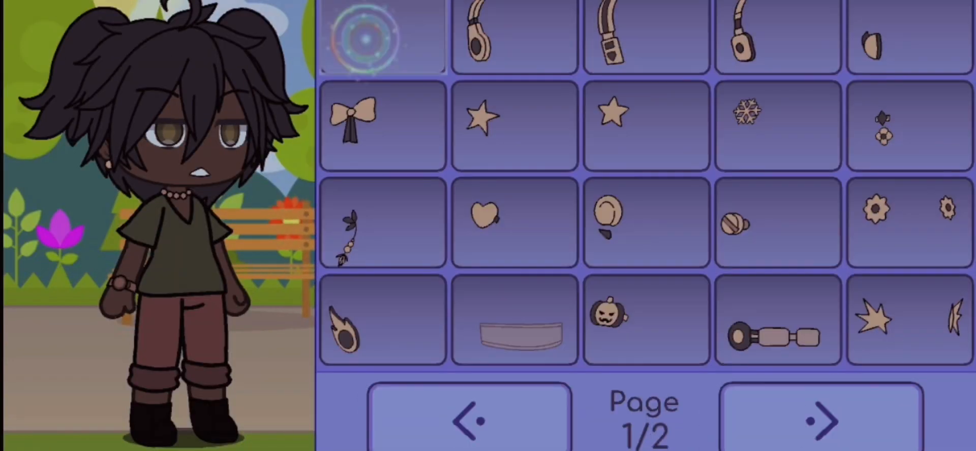
pyautogui.click(821, 420)
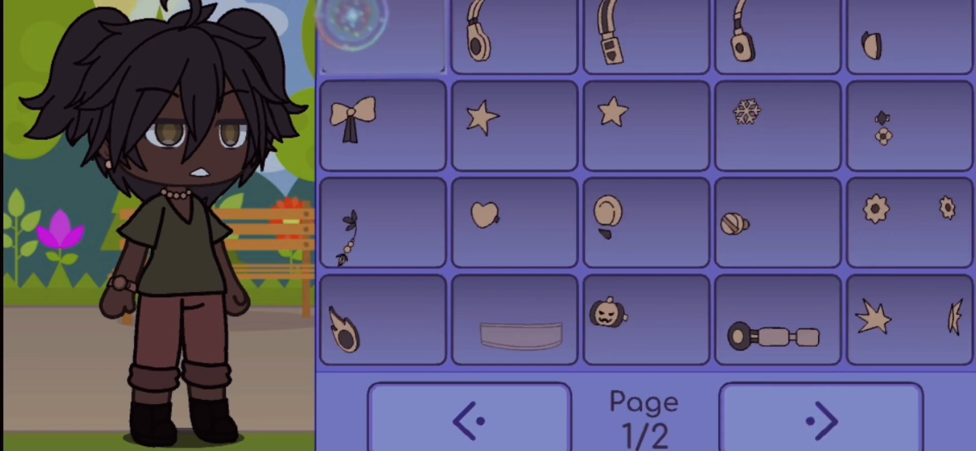
pyautogui.click(820, 419)
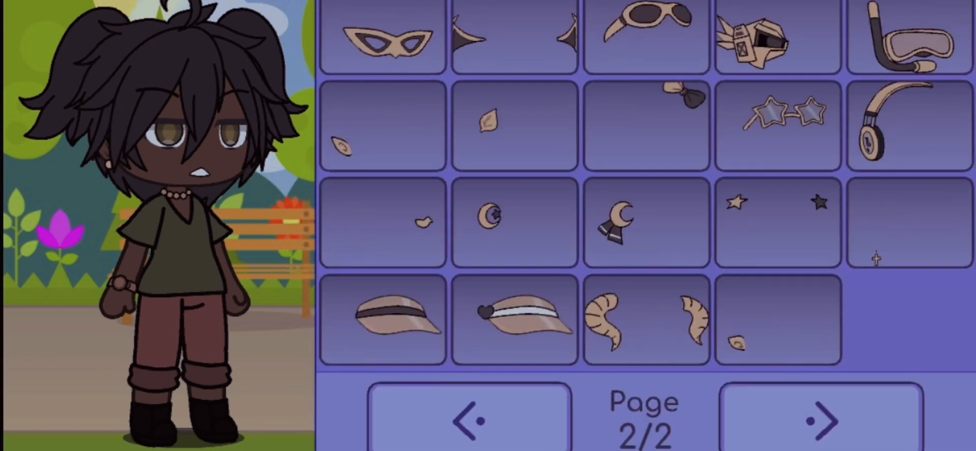
pyautogui.click(514, 125)
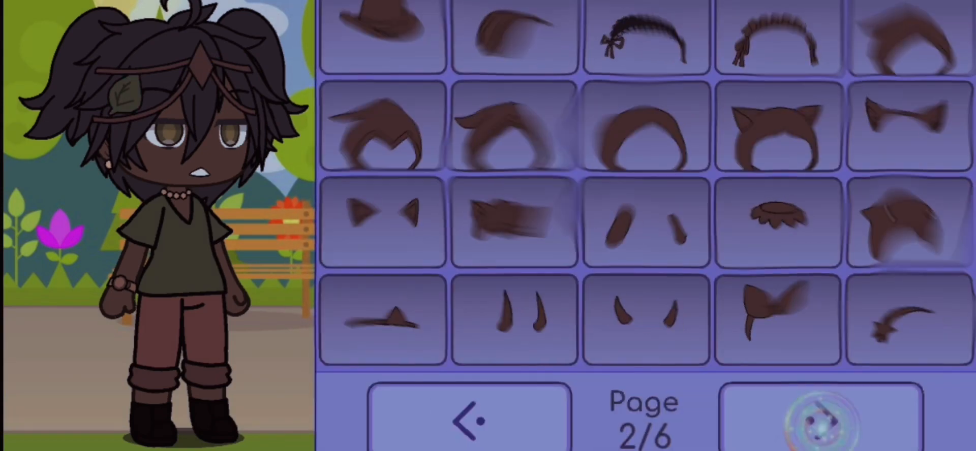
pyautogui.click(820, 419)
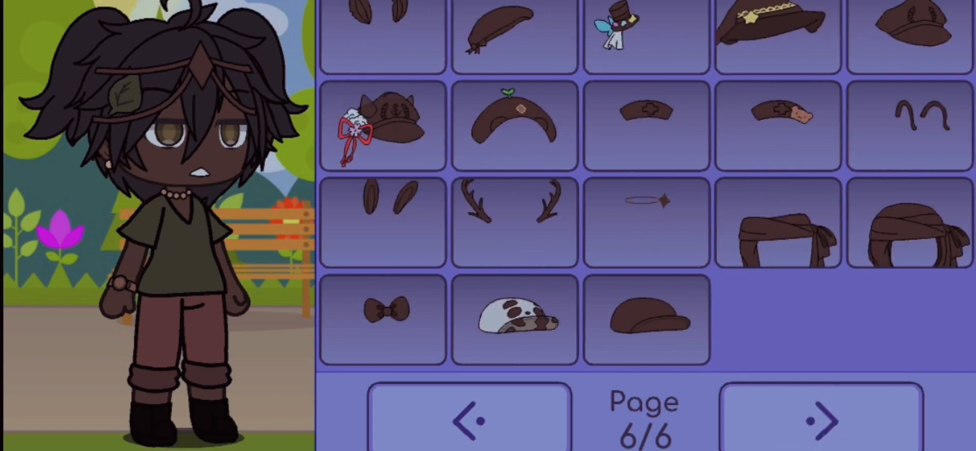